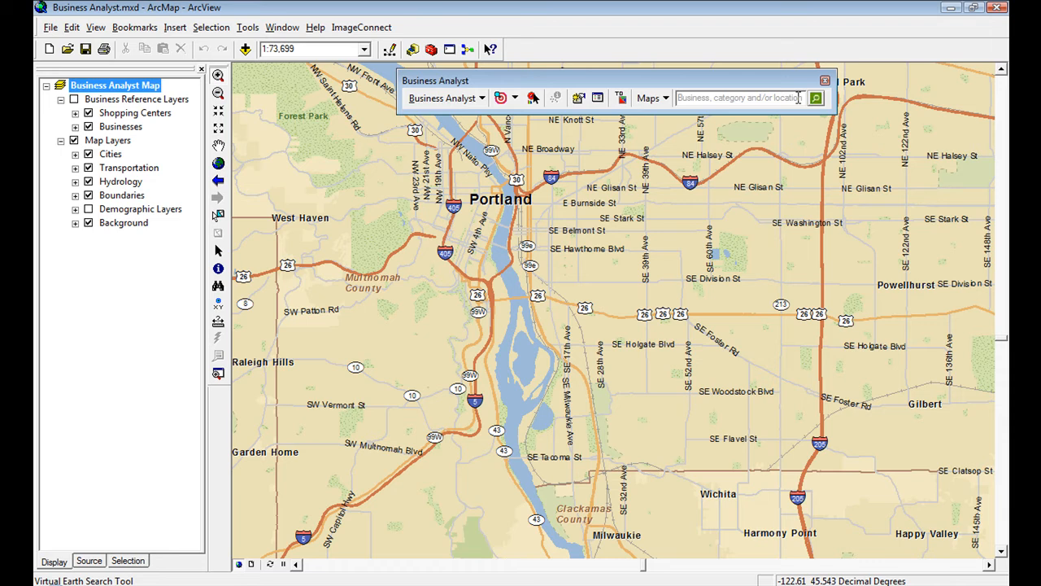
Step: Run a Business Analyst search for 'pizza' over the Portland map
click(740, 98)
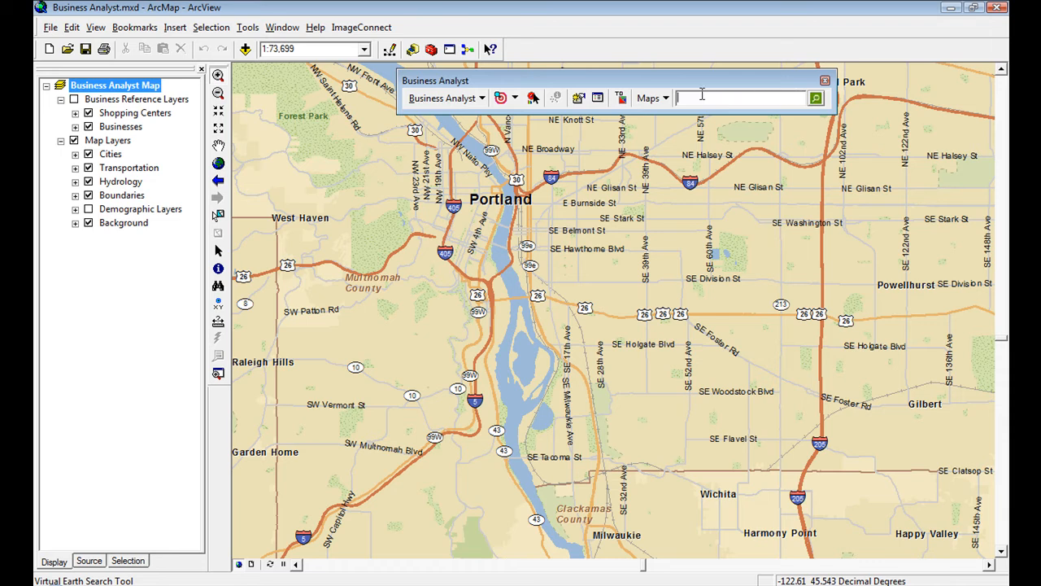
text(pizza)
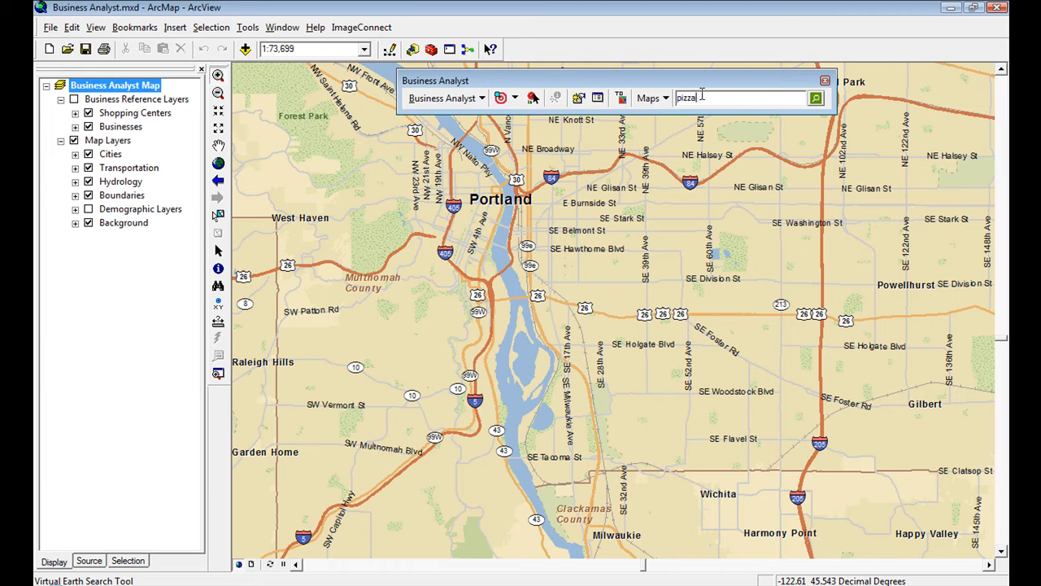
click(816, 97)
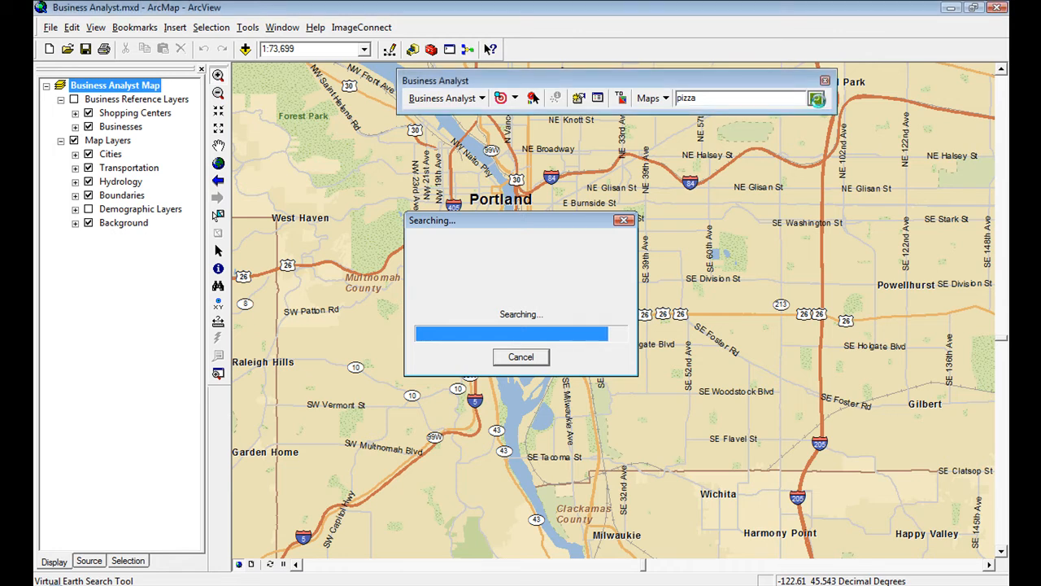
Step: Check all 250 pizza results after testing and clearing a 'pizza hut' filter
click(817, 98)
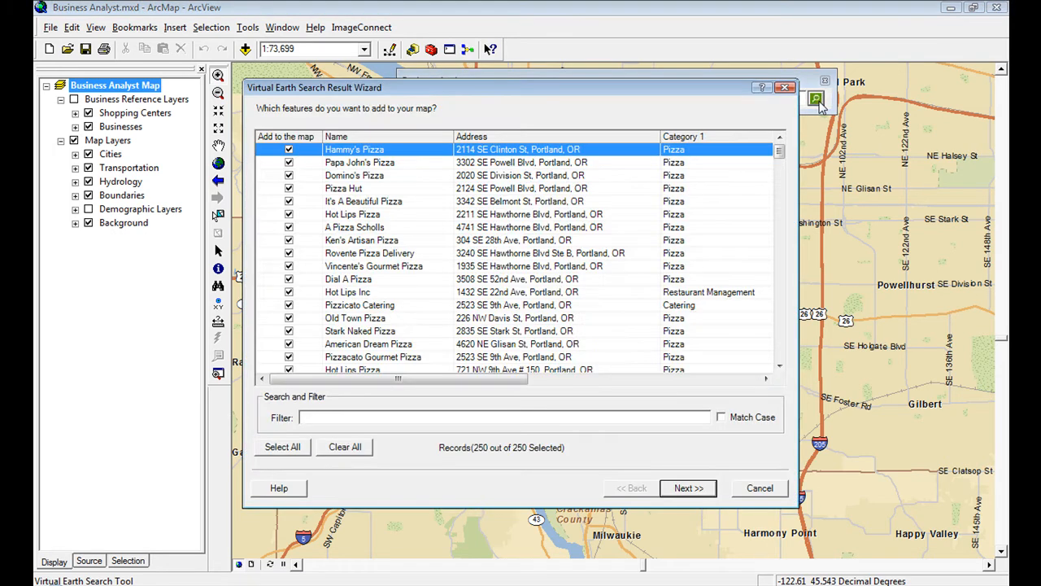
click(336, 135)
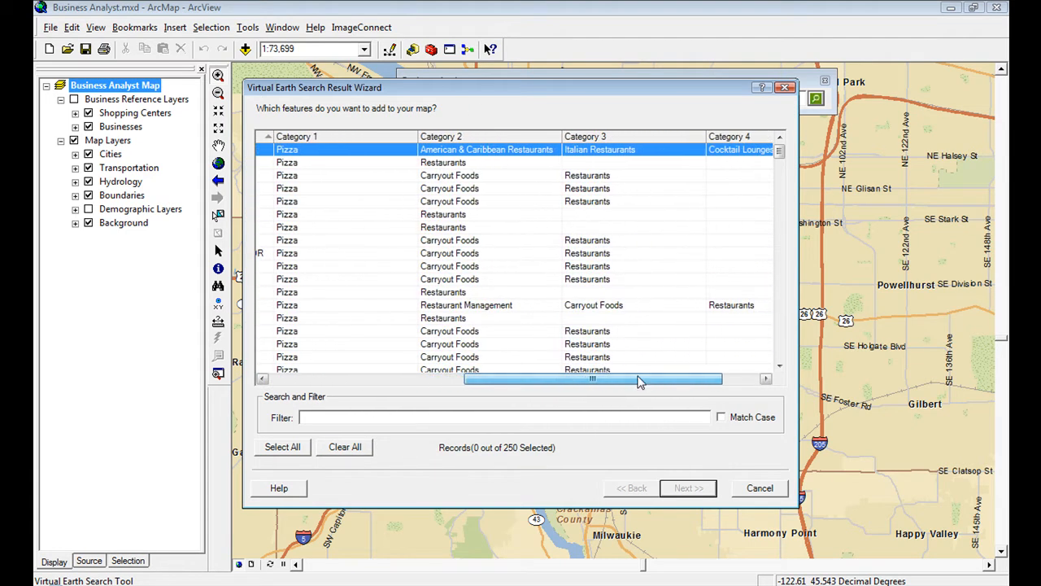
drag(640, 379, 545, 379)
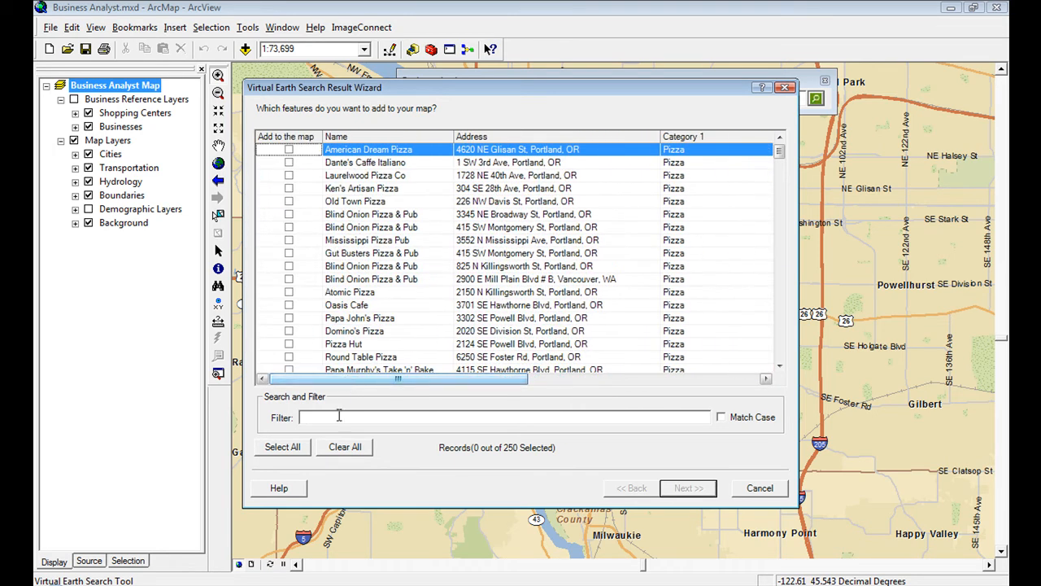
click(282, 447)
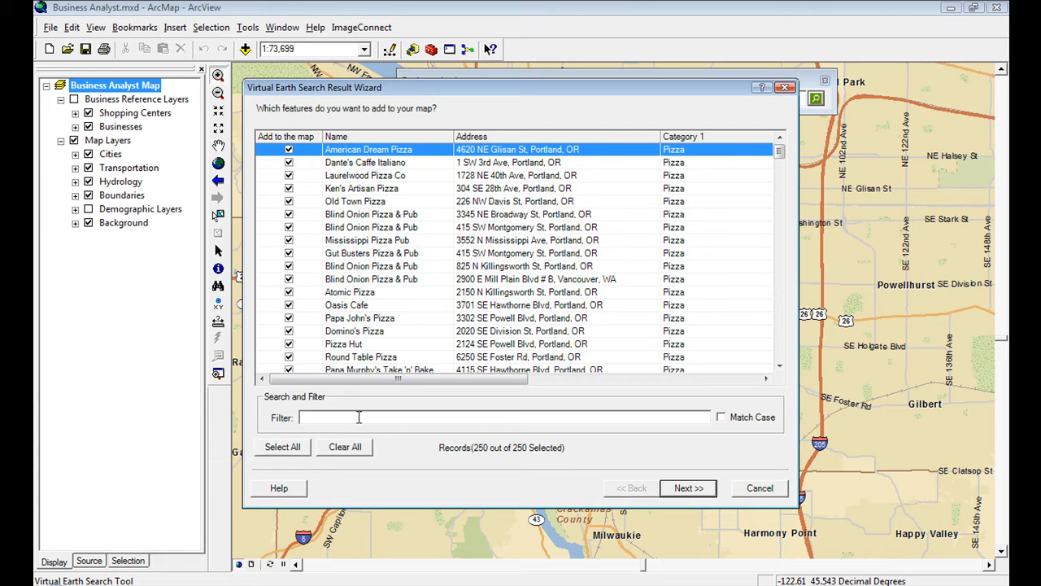
text(pizza hut)
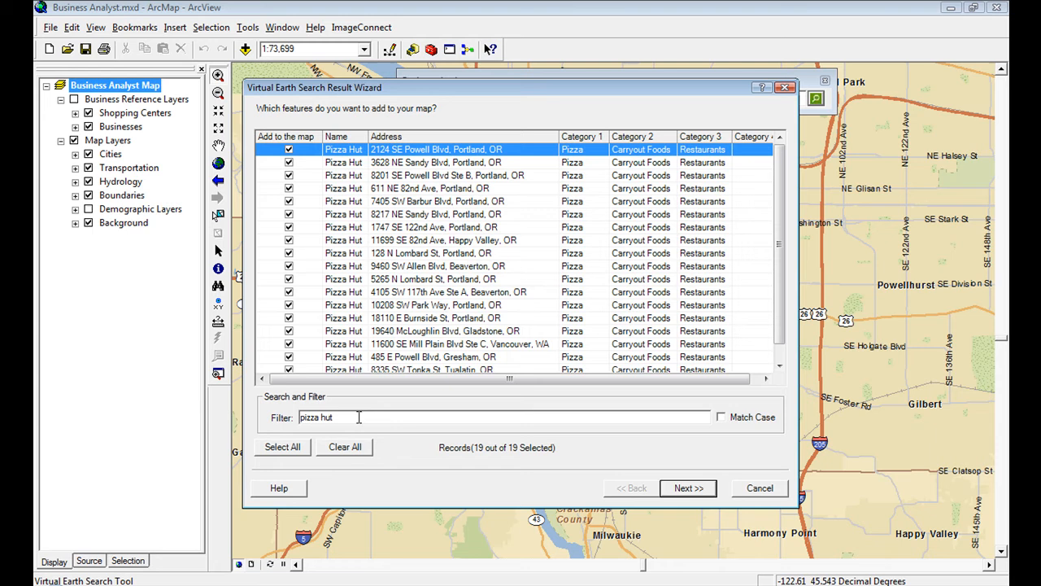
text(p)
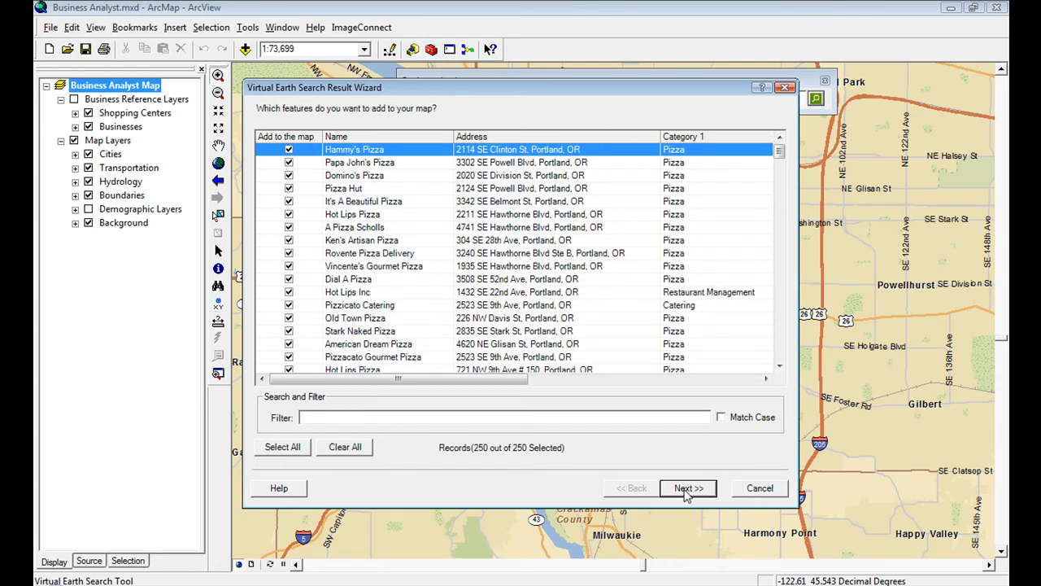
Step: Save the results as layer 'Pizza Places in Portland' with comment 'Retail Project'
click(689, 488)
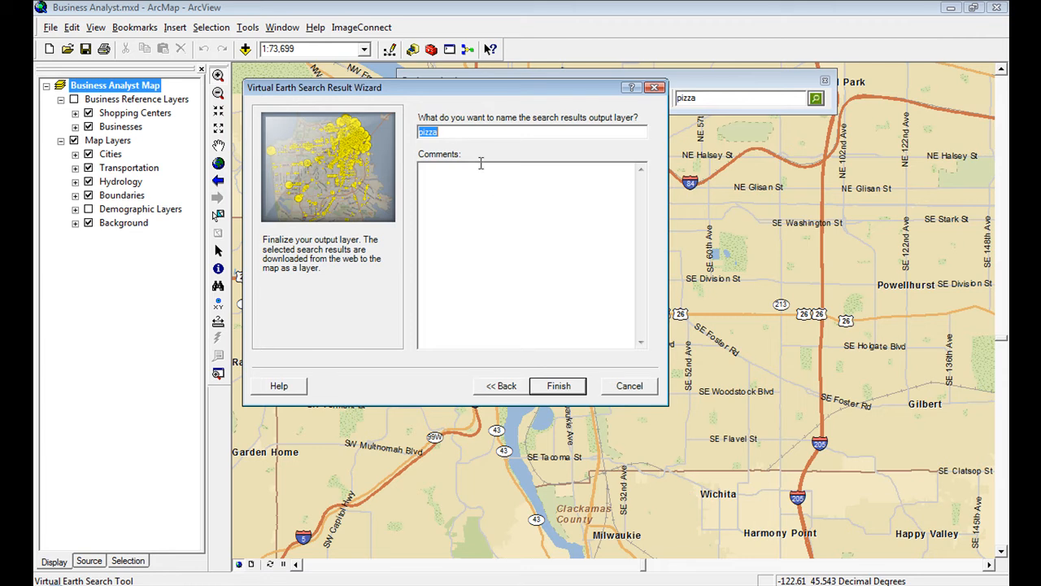
text(Pizz)
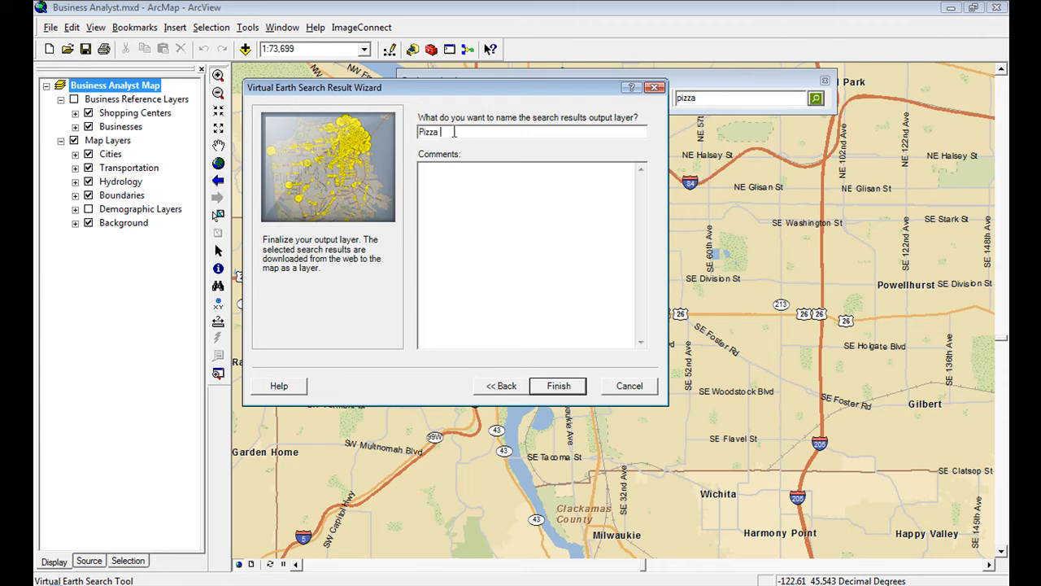
text(Places in Portland)
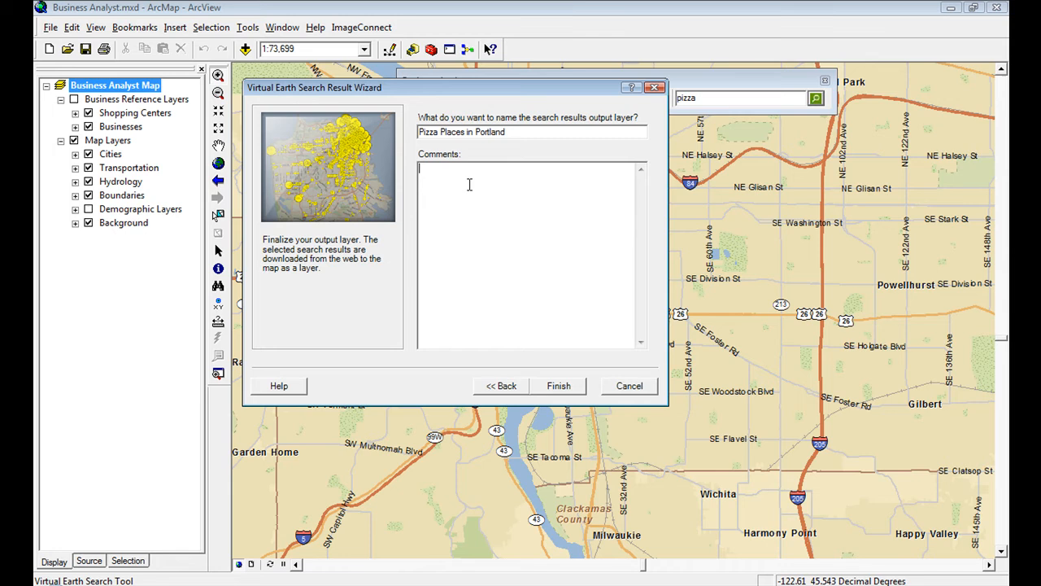
text(Retail)
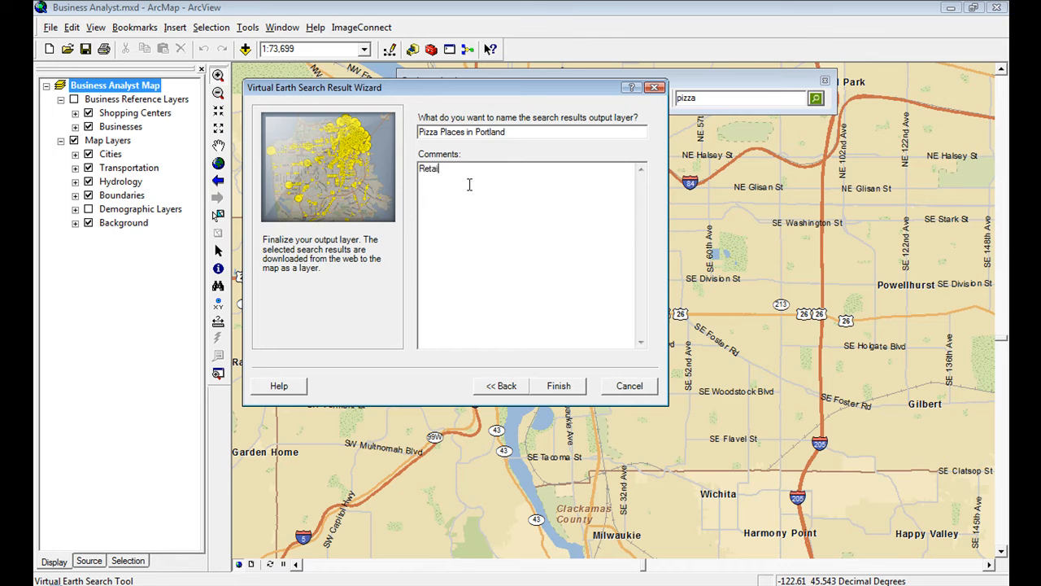
text(Project)
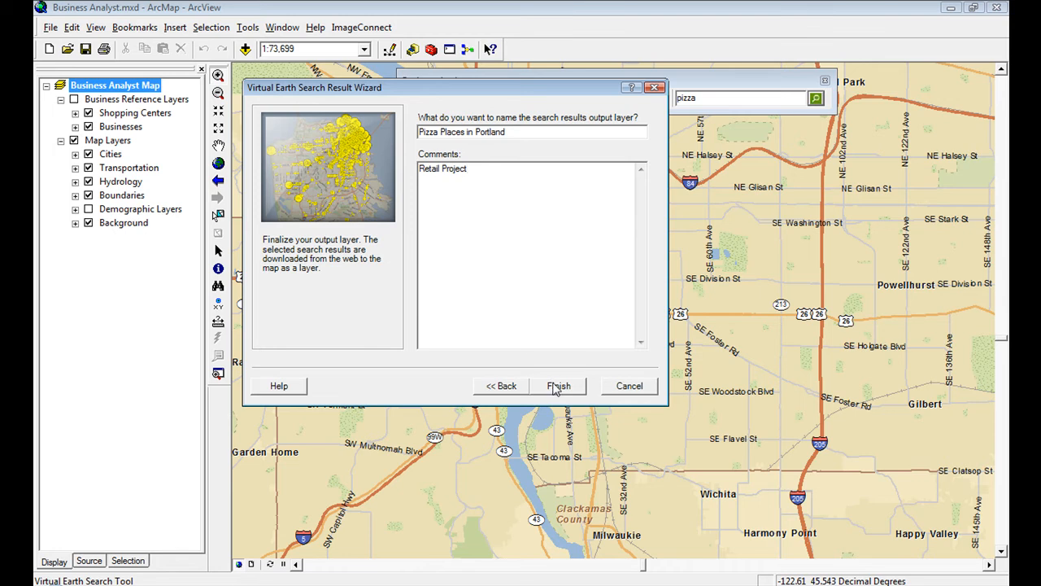
click(558, 385)
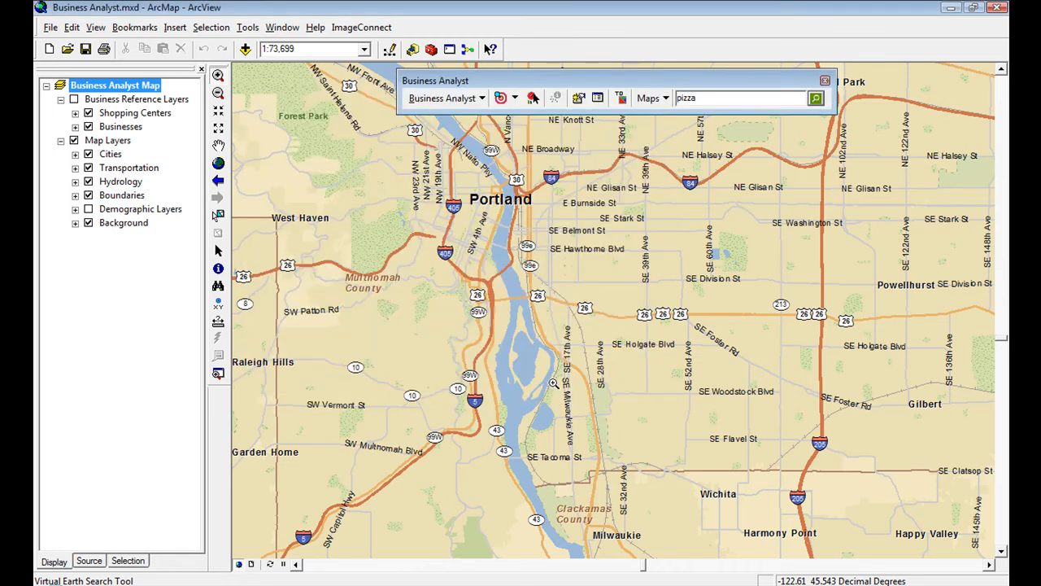
Step: Restyle the Pizza Places in Portland layer as green Circle 2 symbols, size 18
click(815, 98)
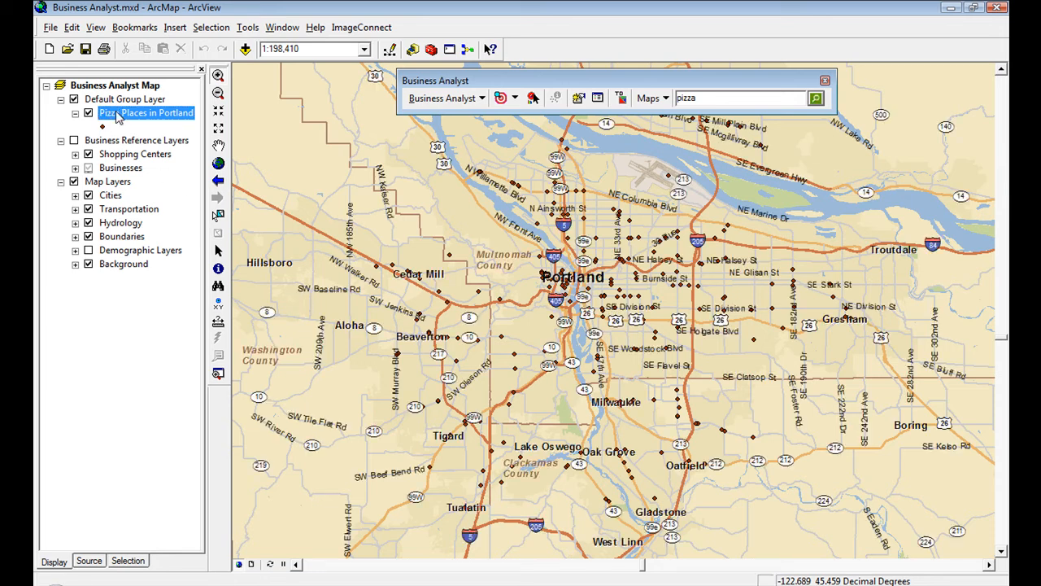
click(102, 126)
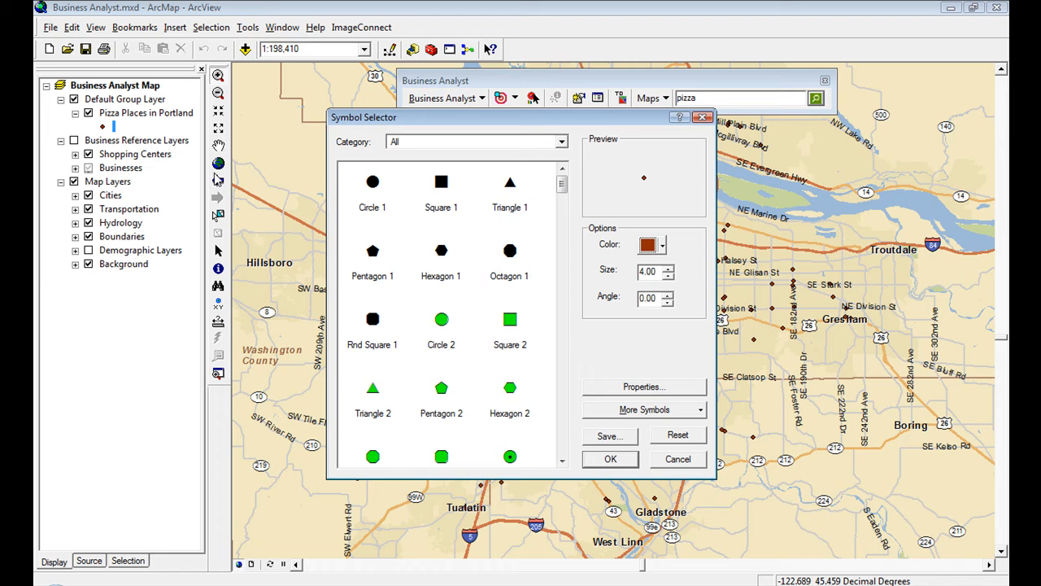
click(441, 319)
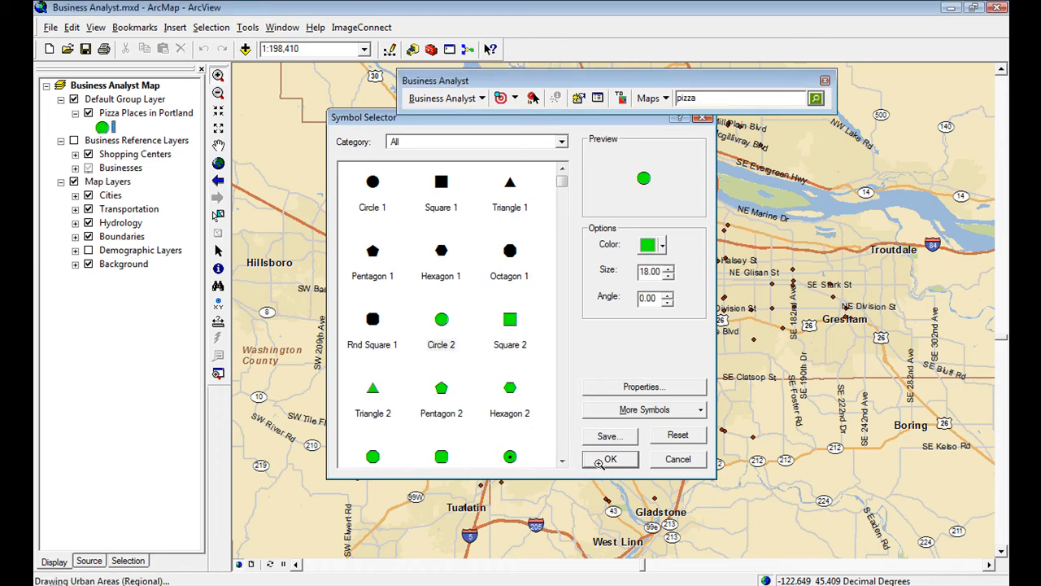
click(610, 459)
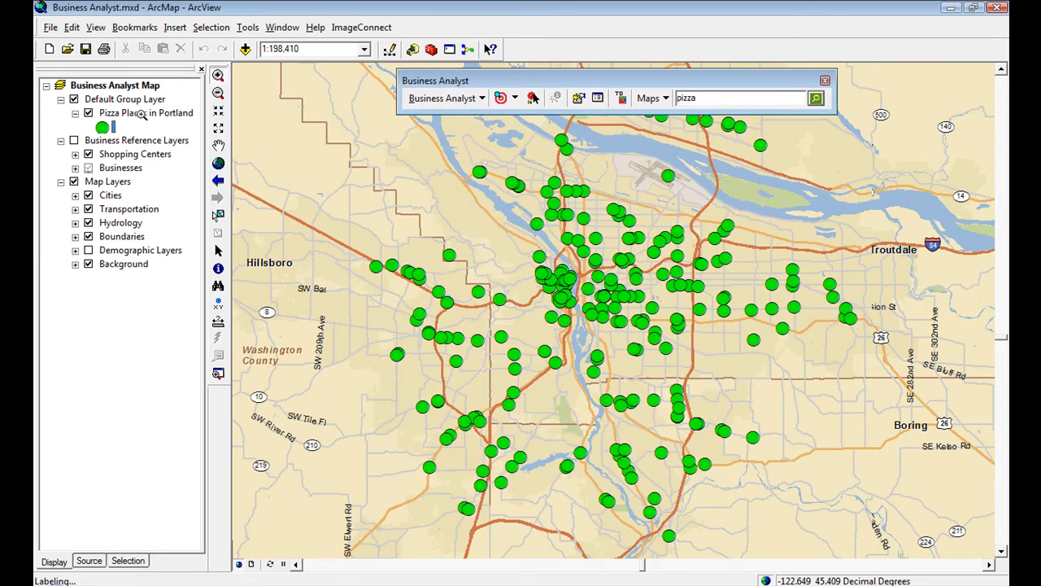
Step: Review the pizza layer's attribute table, highlighting Phone Number, then close it
right_click(145, 113)
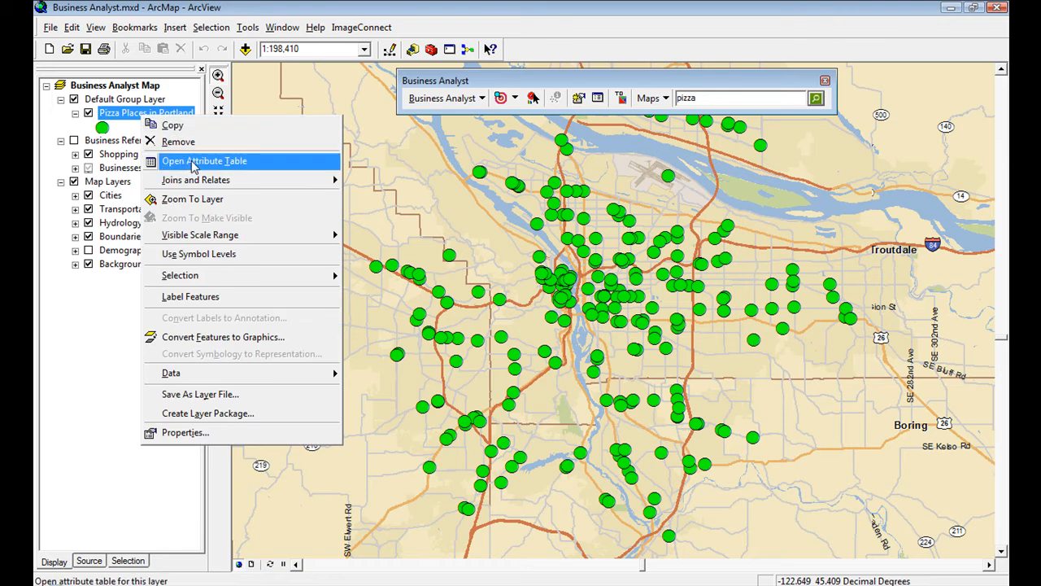
click(205, 160)
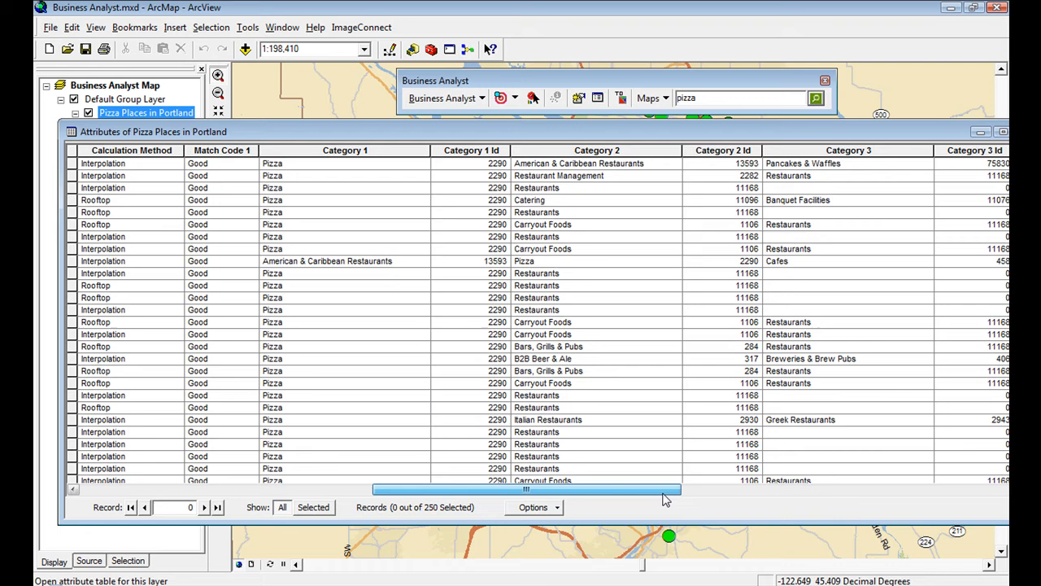
click(345, 150)
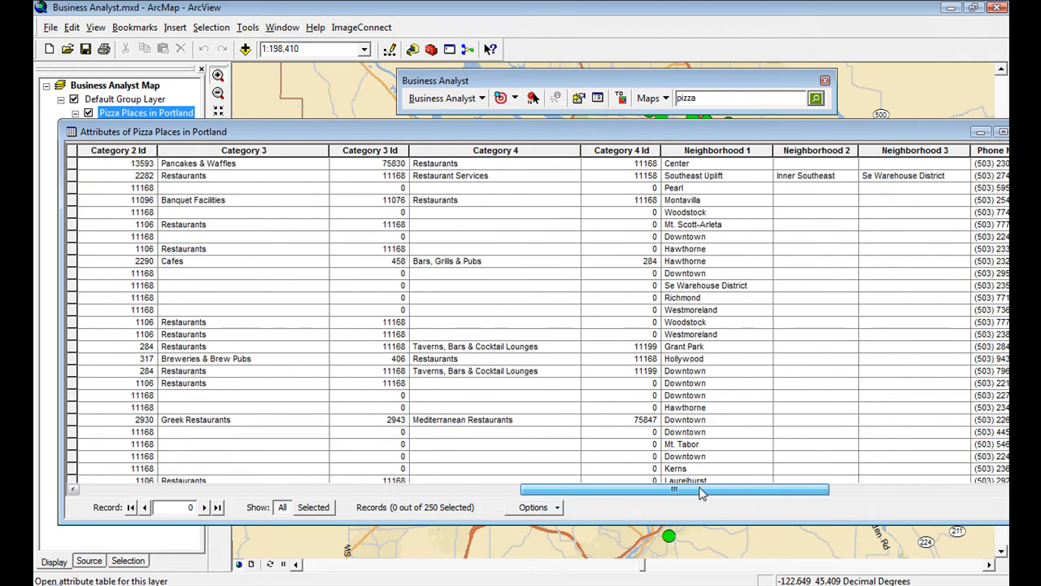
drag(702, 488, 787, 488)
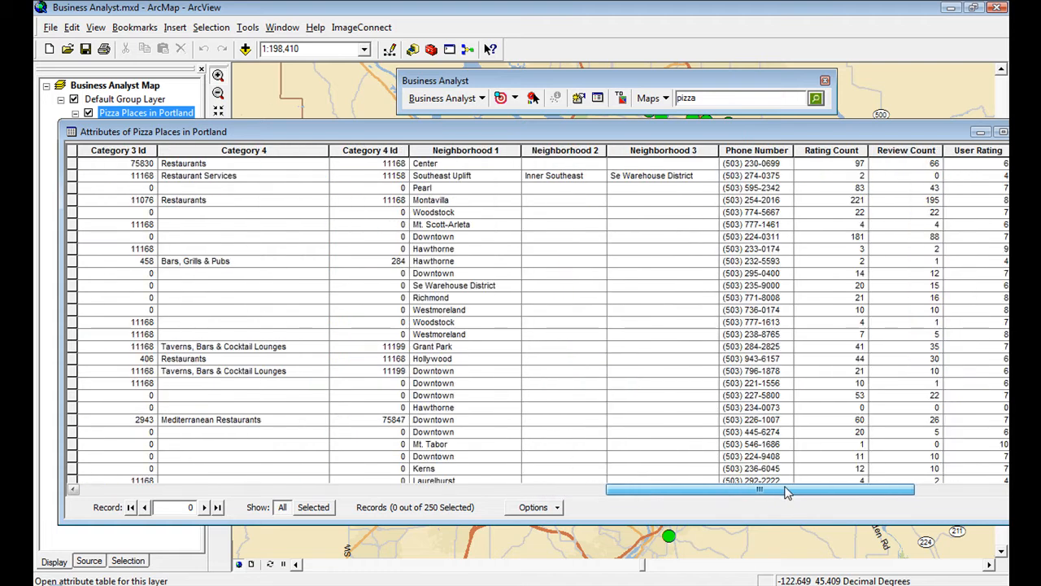
click(756, 150)
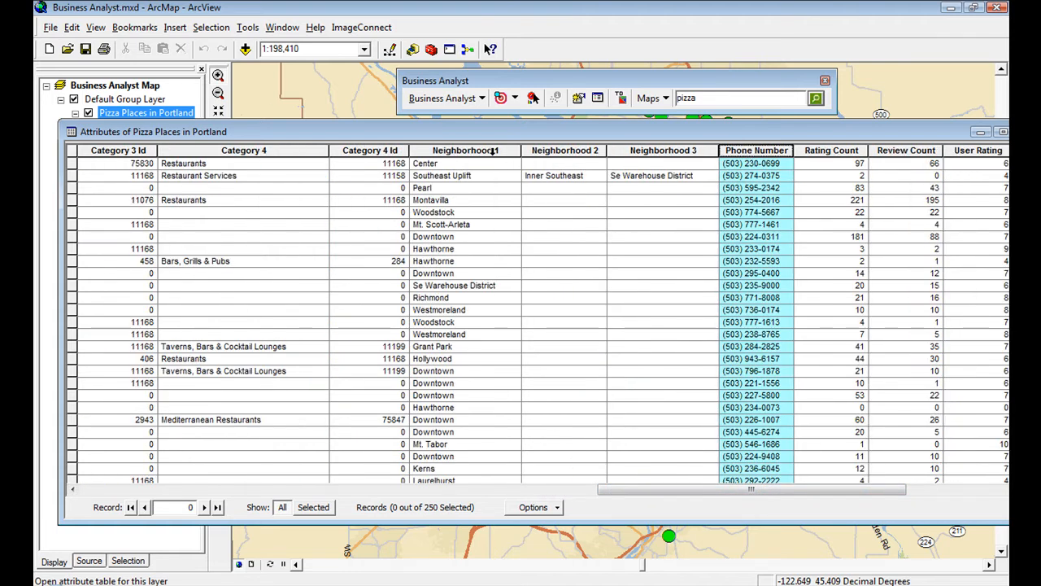
scroll(right, 3)
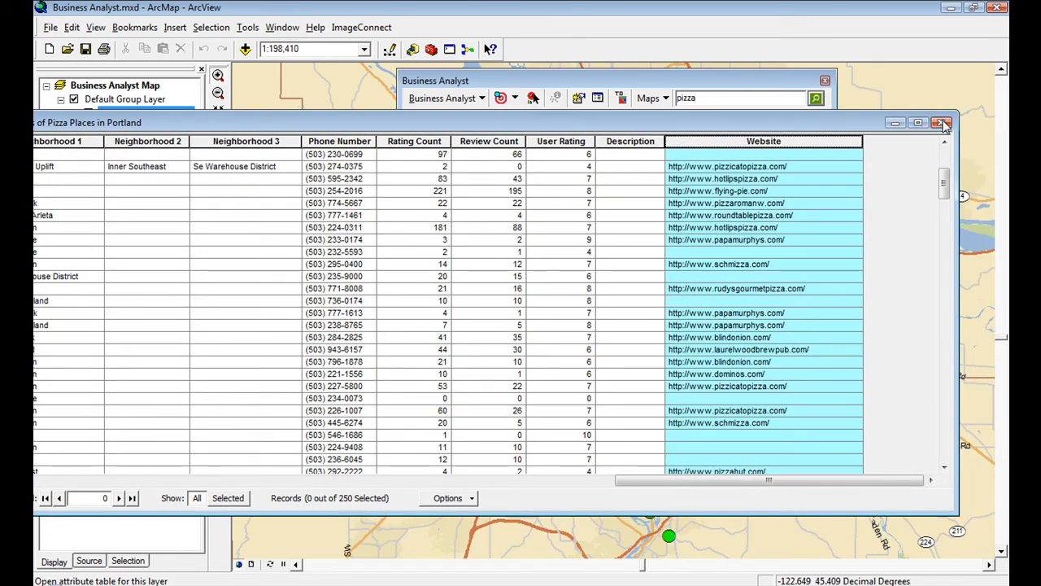
click(943, 123)
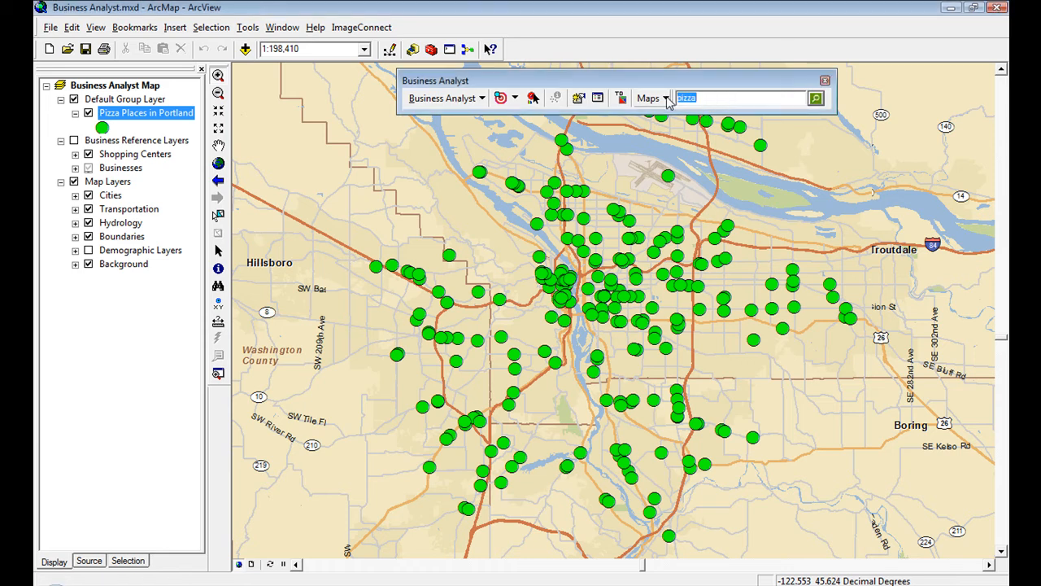
Step: Search for 'coffee shops in Redlands' with Redlands, CA as the location
text(cof)
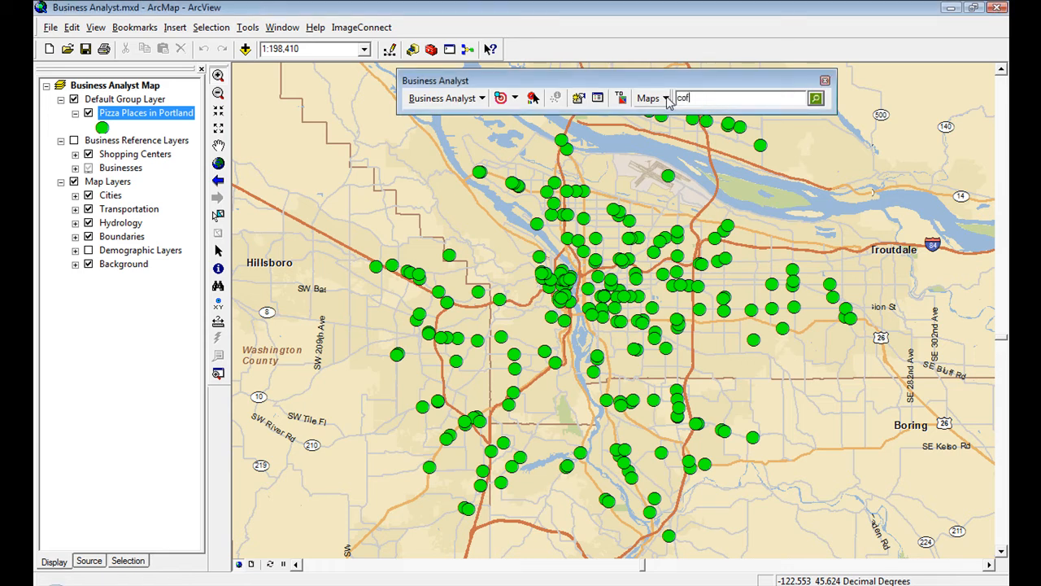
text(coffee shops in Redlands)
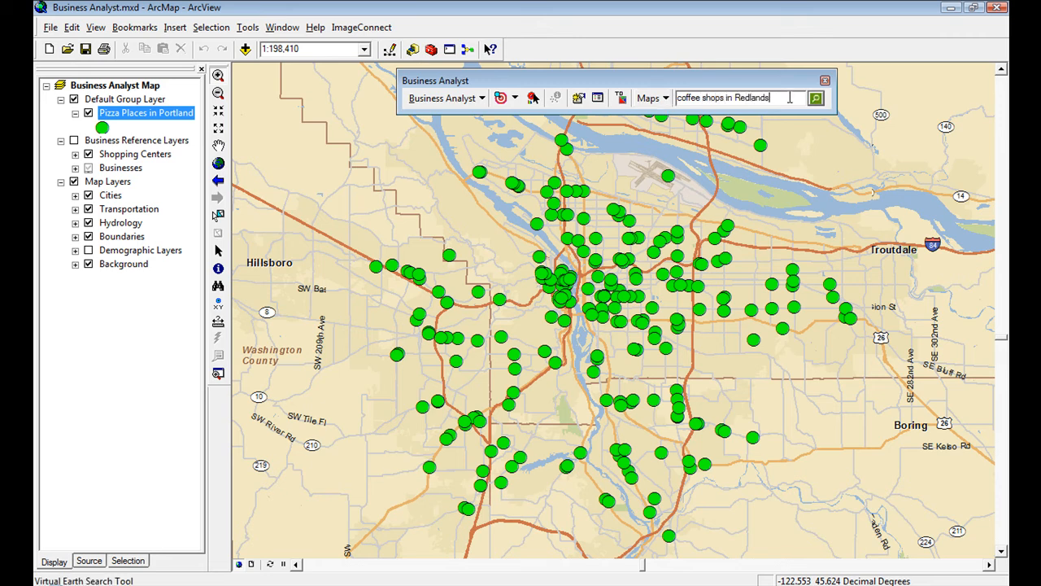
click(816, 98)
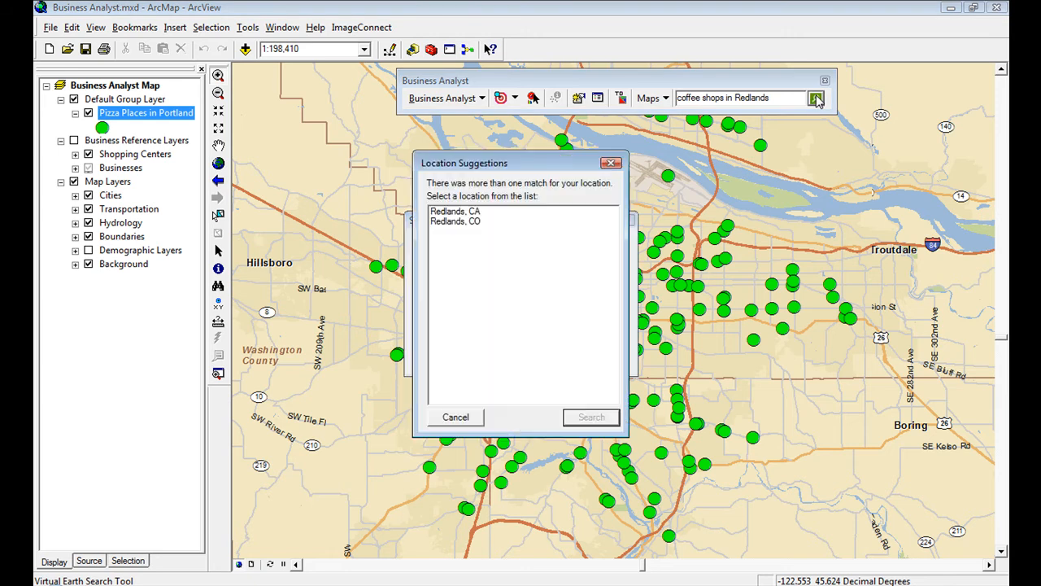
click(463, 221)
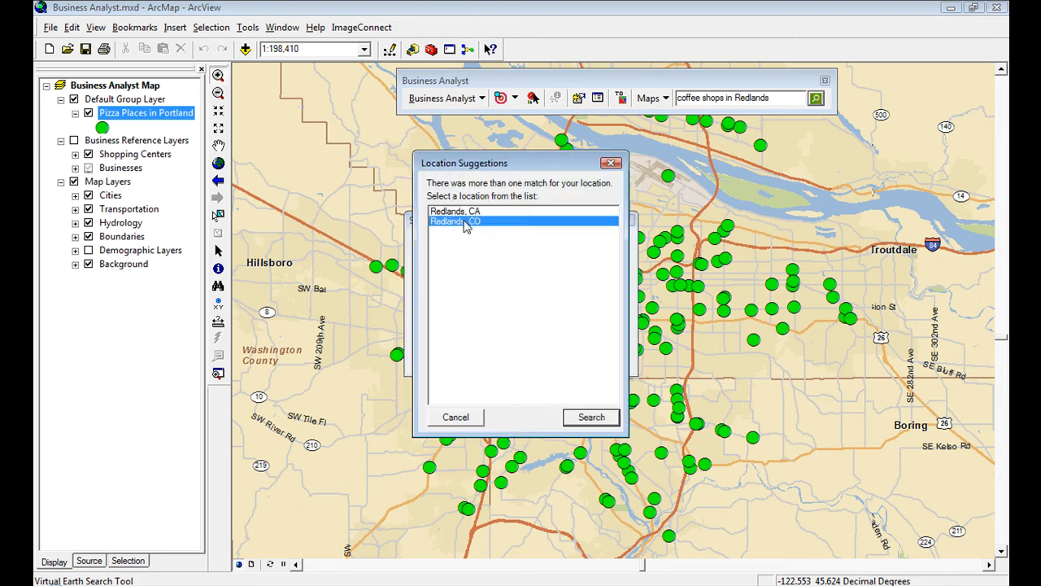
click(456, 210)
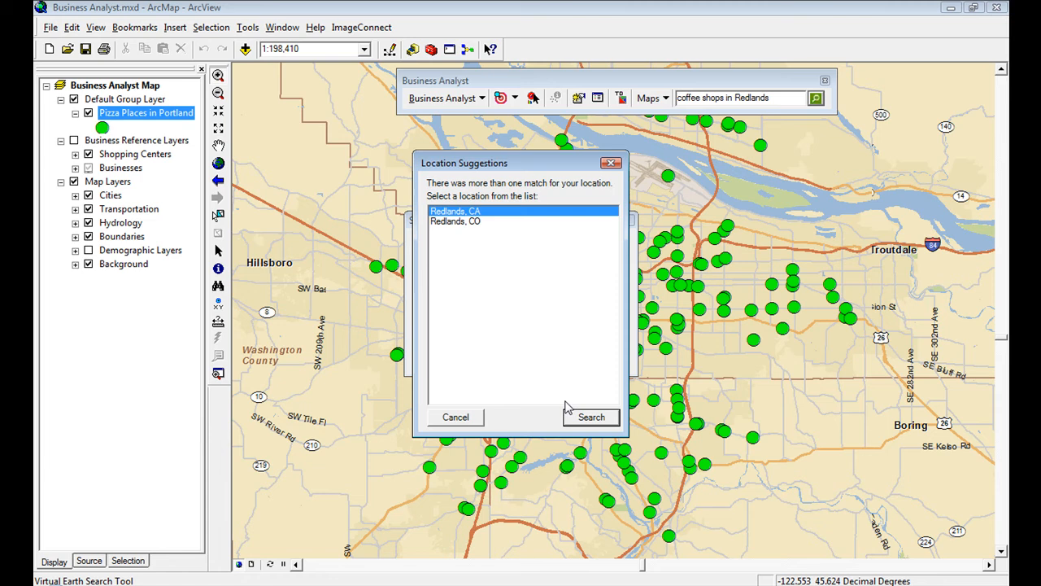
click(591, 416)
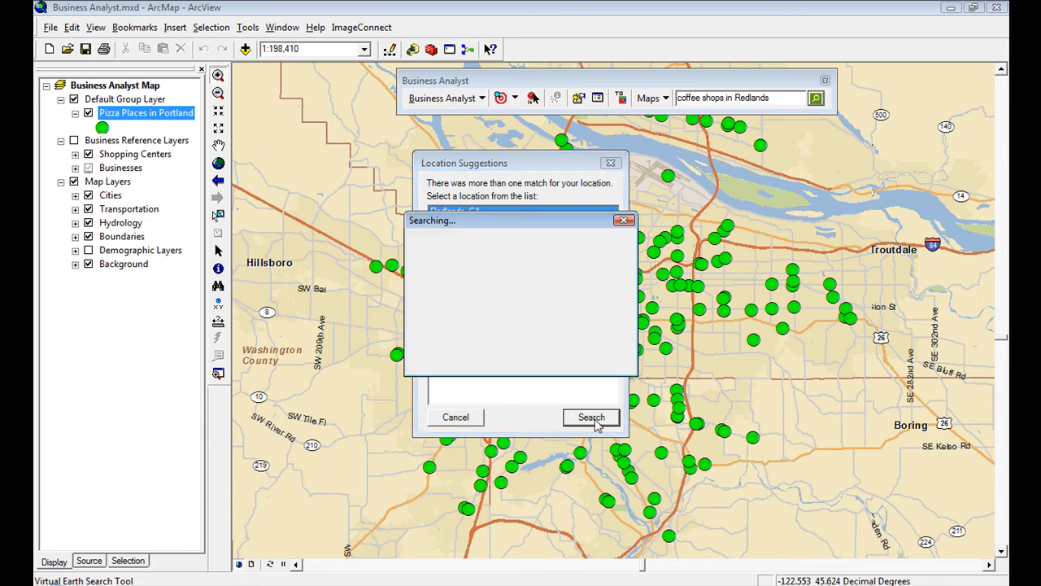
Step: Clear the coffee results and filter to Starbucks, checking all 127 records
click(592, 416)
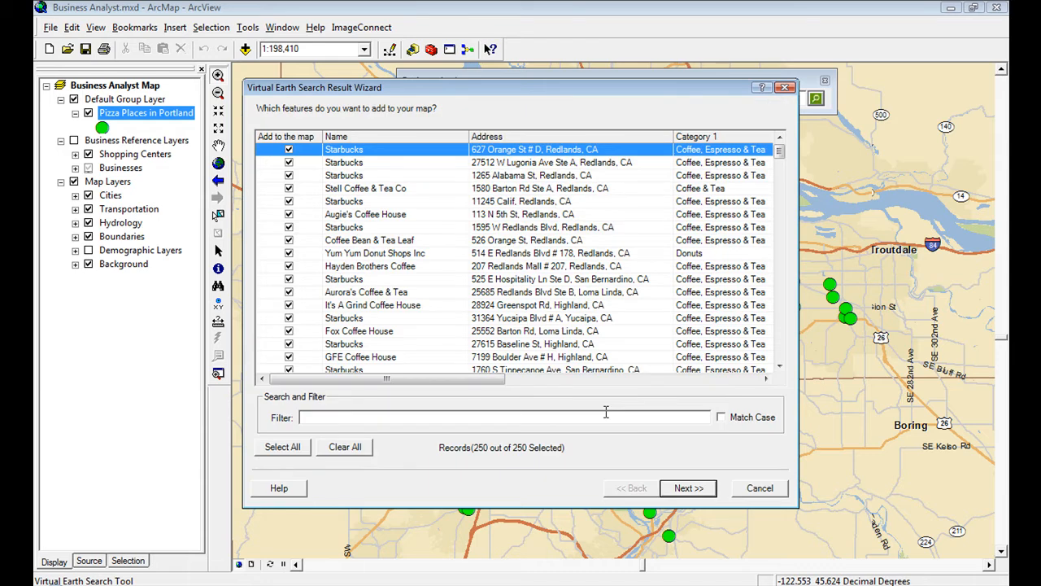
scroll(down, 3)
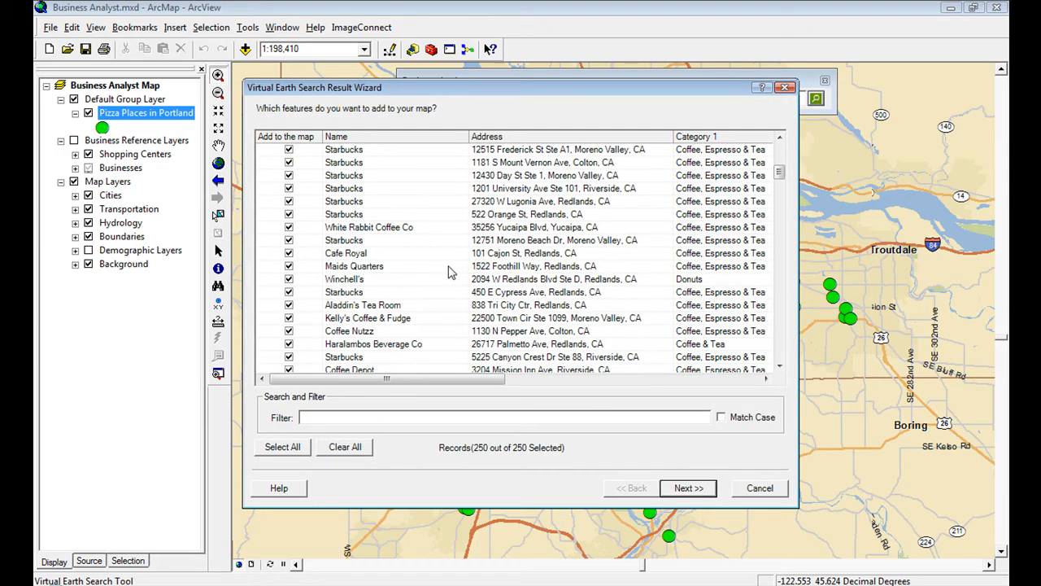
click(344, 447)
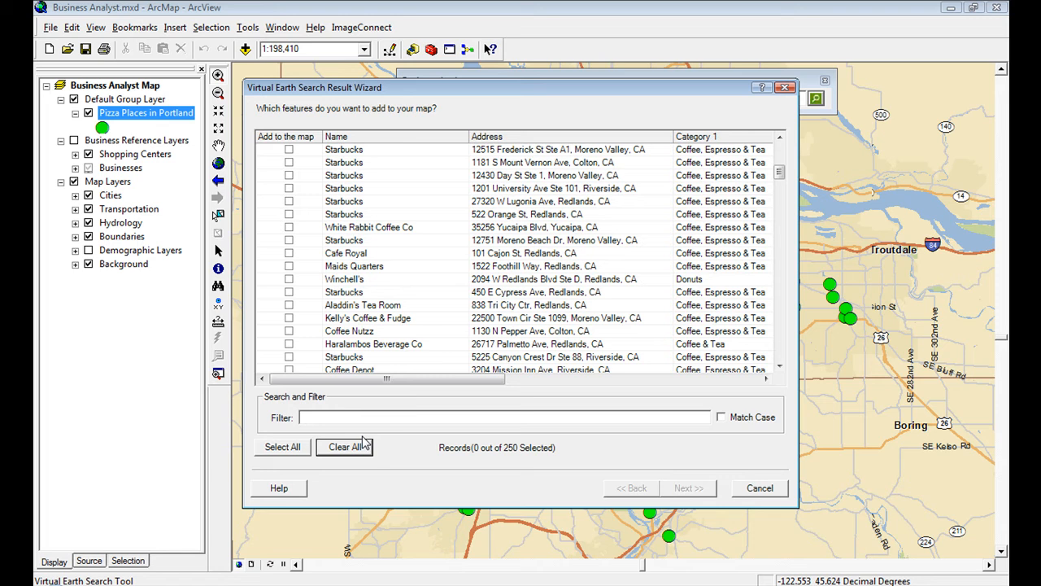
text(Star)
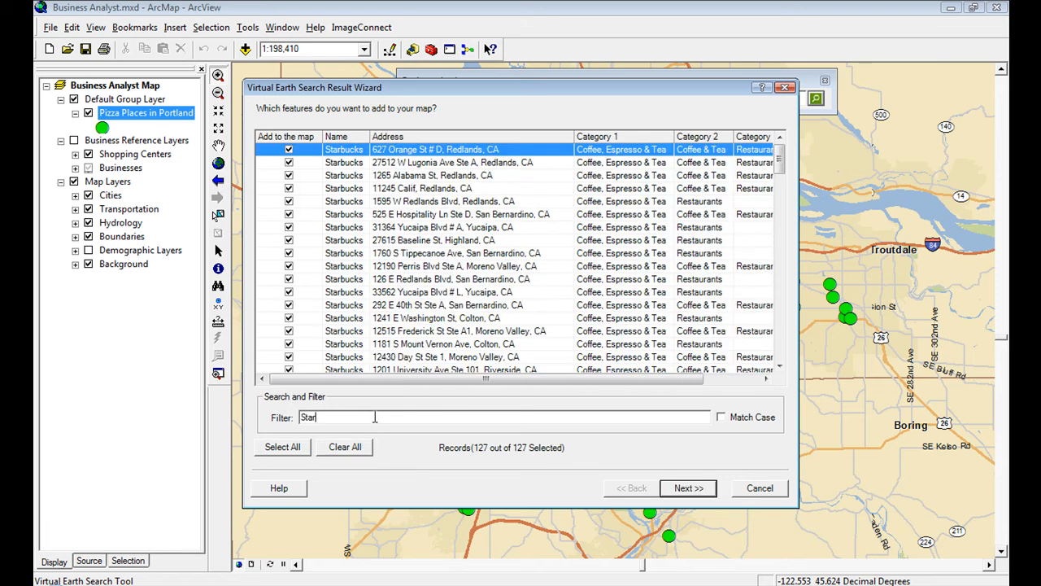
text(bucks)
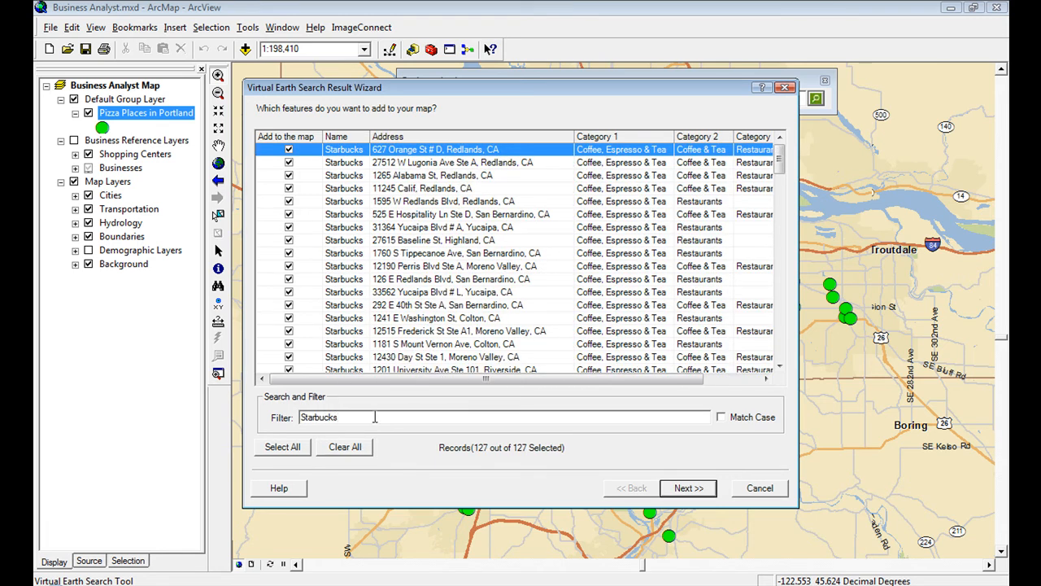
text(n)
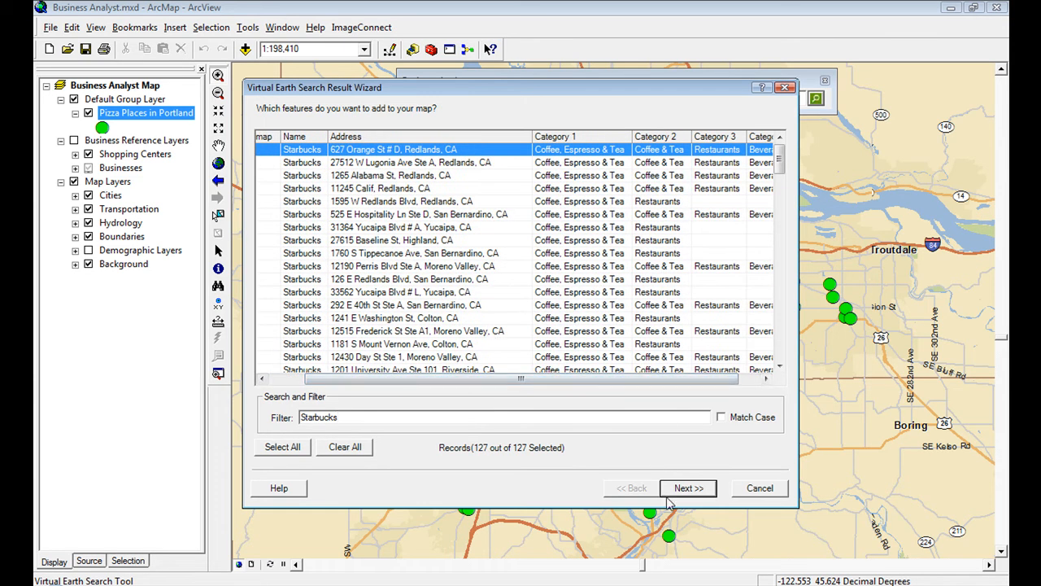
Step: Add the Starbucks results as a layer named 'Starbucks around Redlands'
click(687, 487)
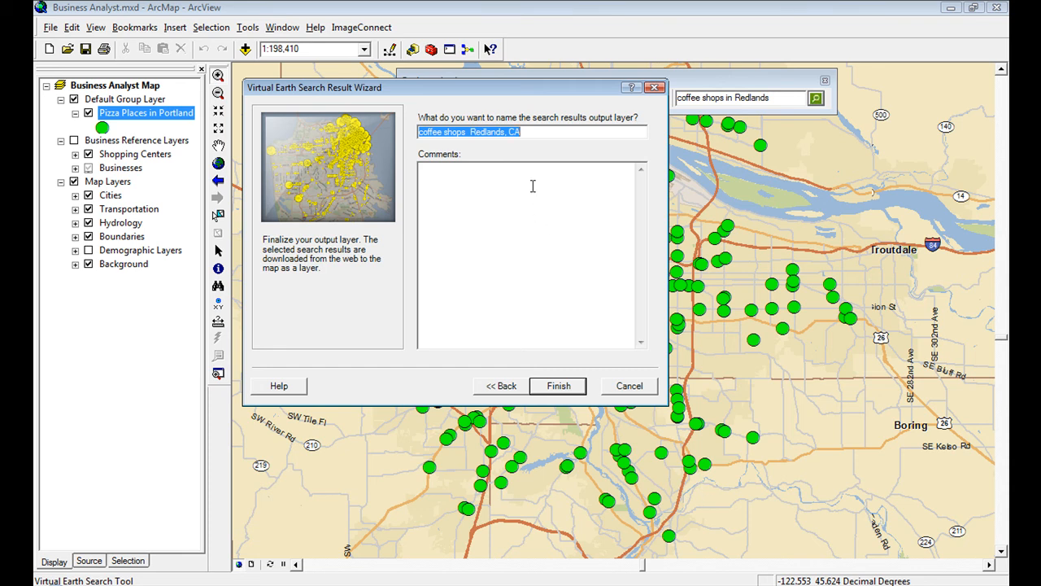
text(Starbucks around Red)
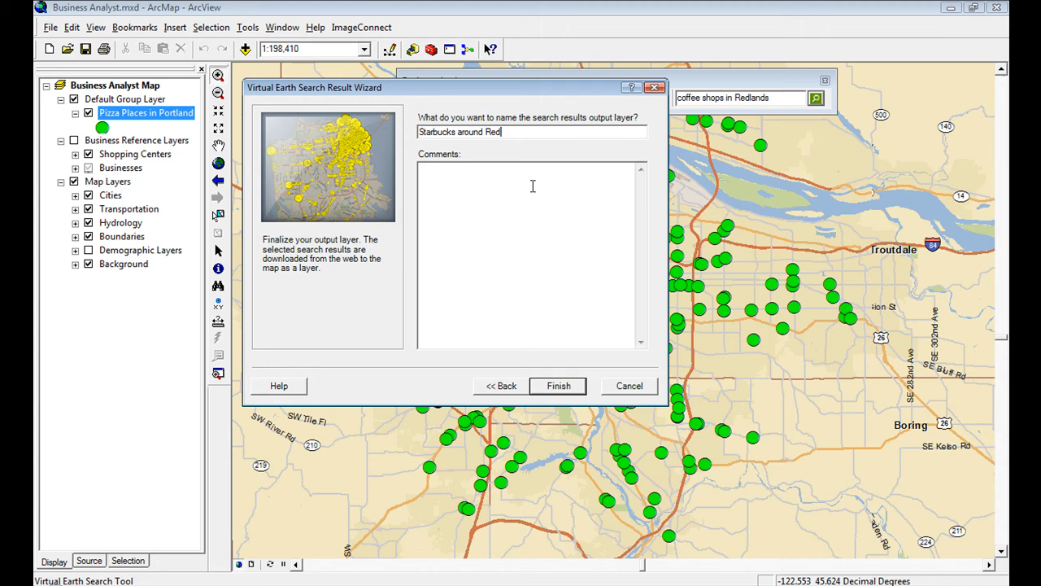
text(lands)
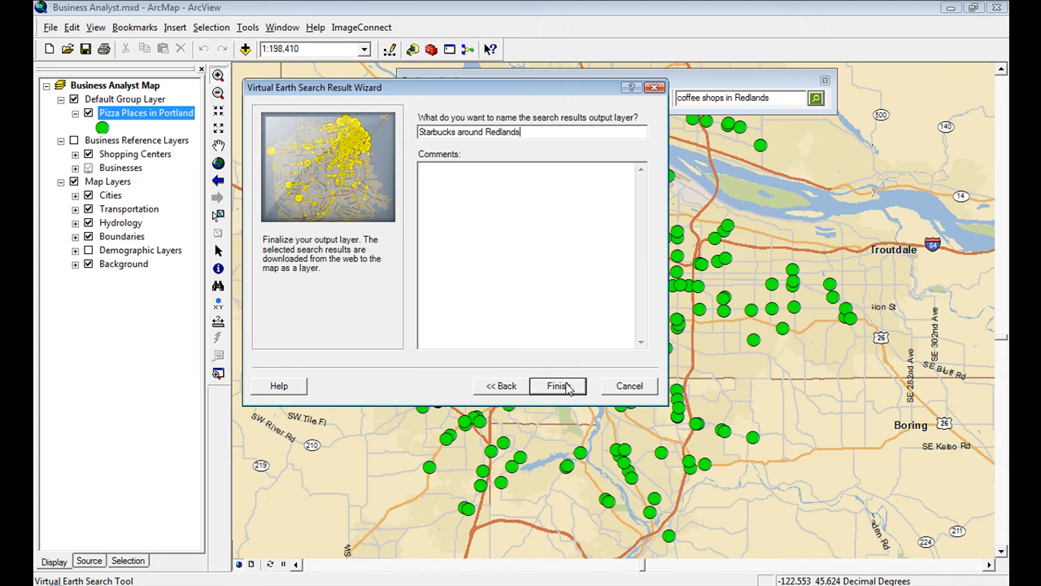
click(558, 385)
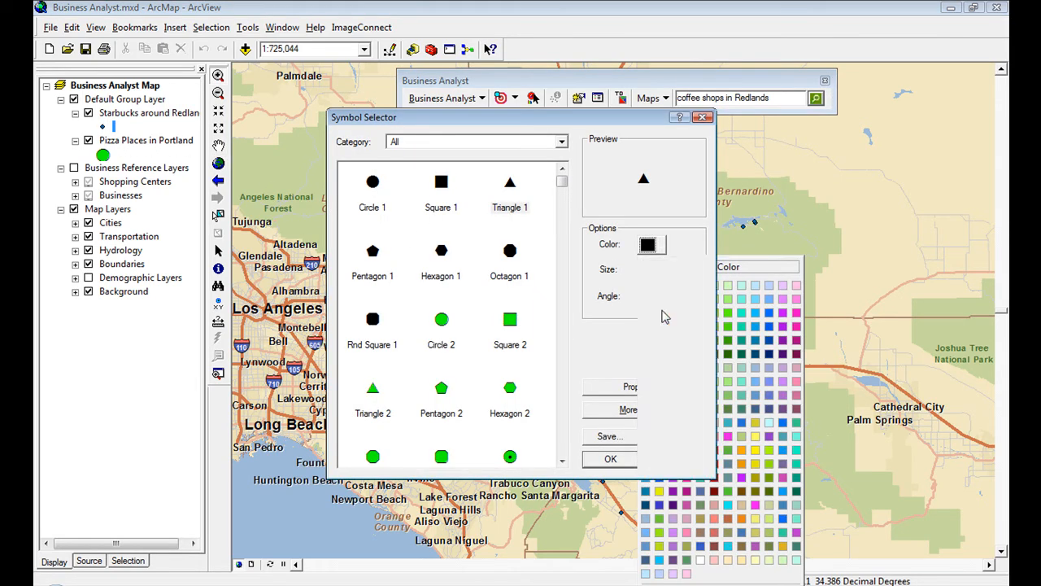
Step: Apply a red triangle symbol and close the 127-record Starbucks attribute table
click(610, 458)
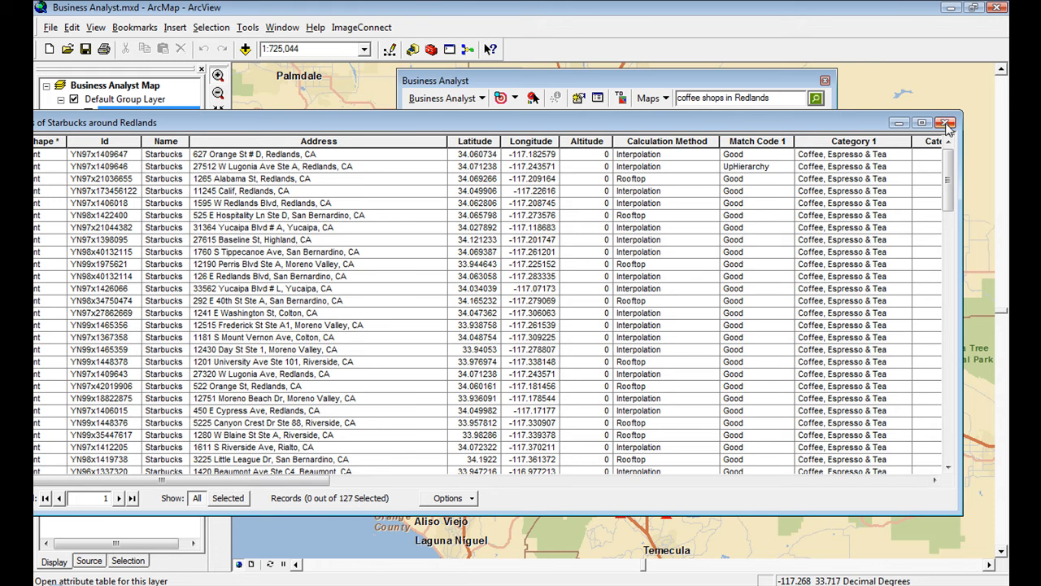
click(946, 123)
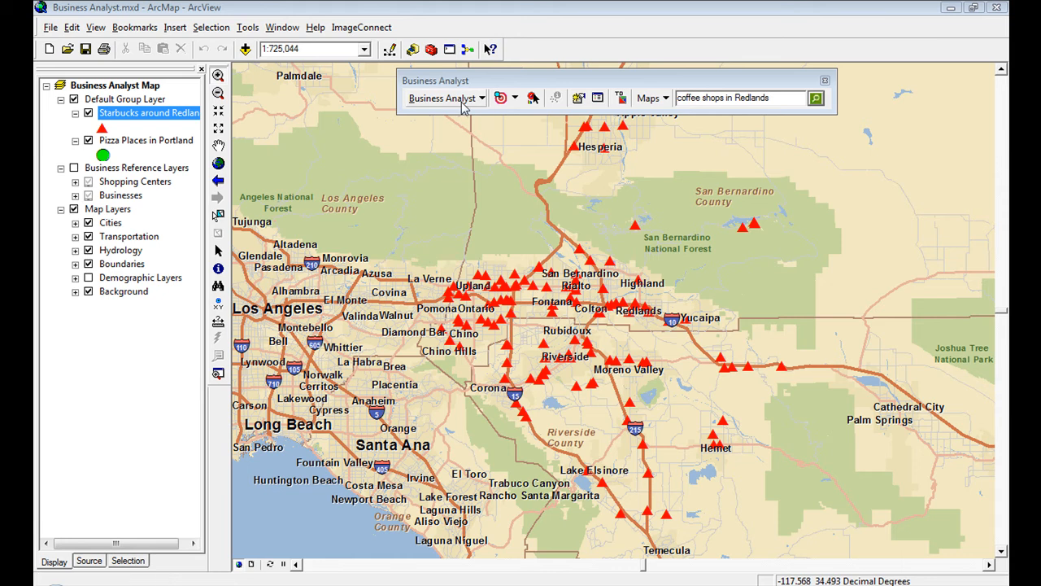
Step: Start a business listings search with San Diego, CA as its location
click(443, 98)
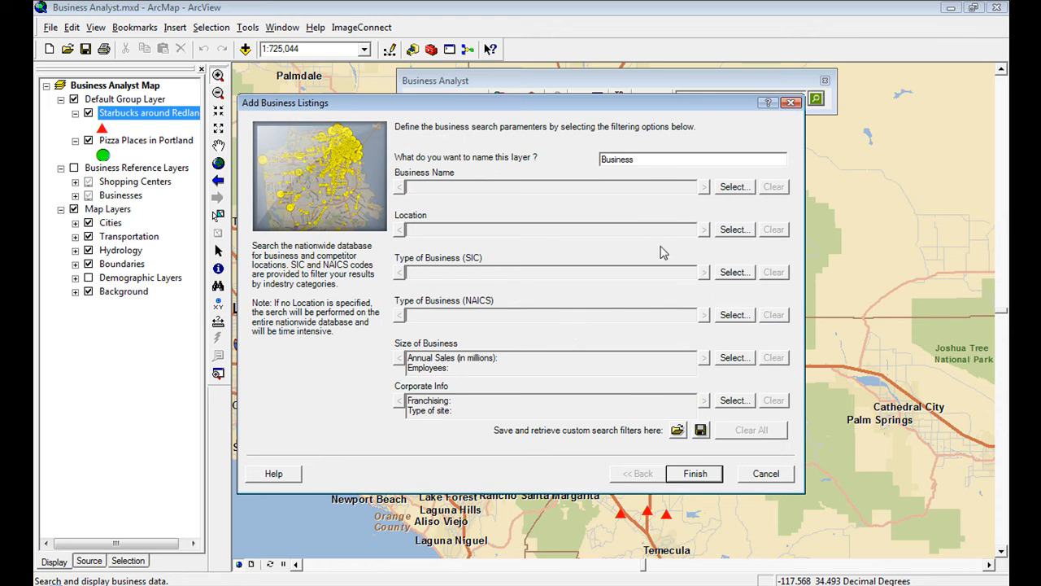
mouse_move(734, 229)
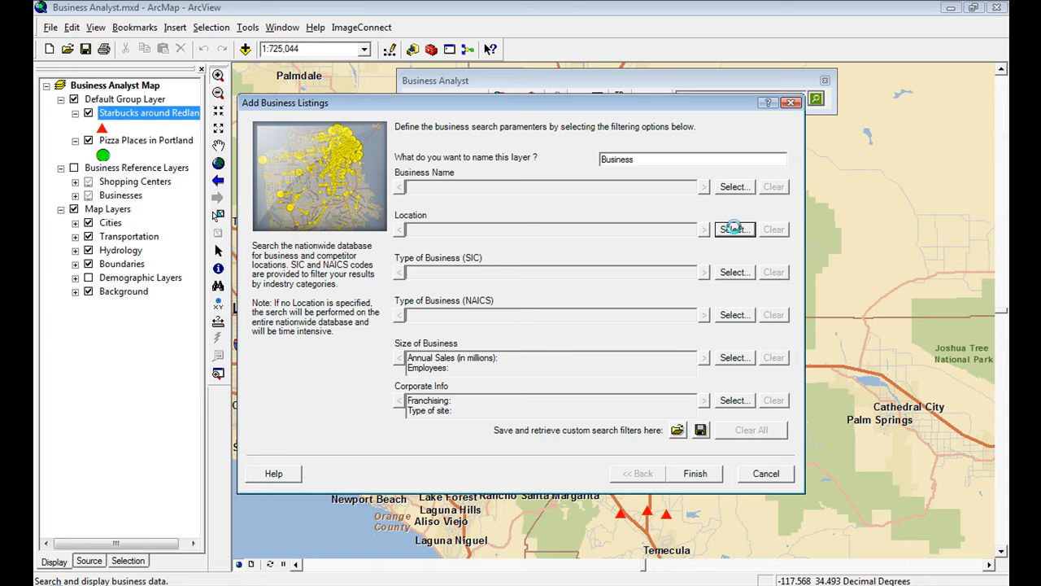
click(734, 229)
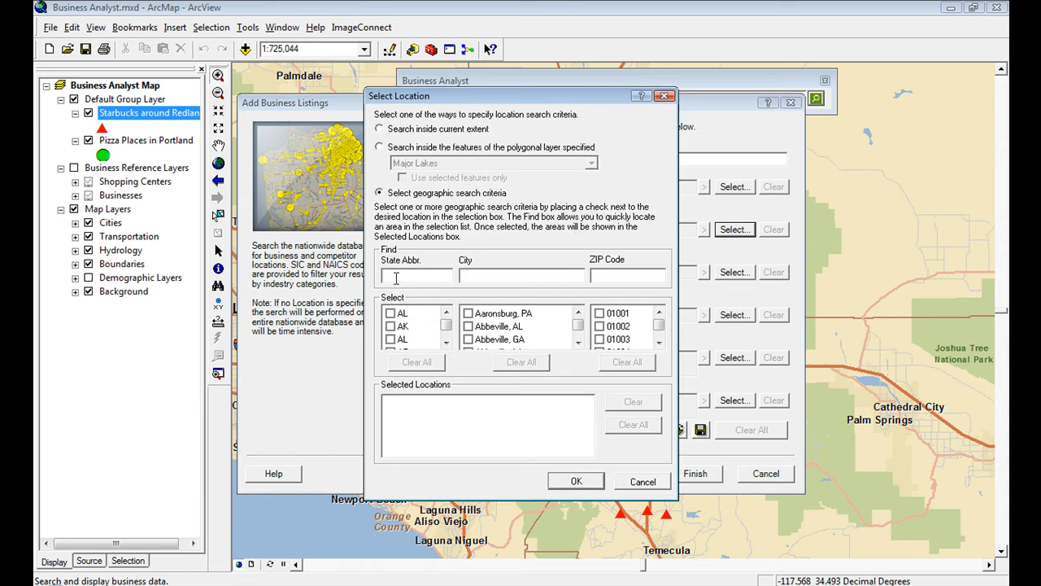
text(c)
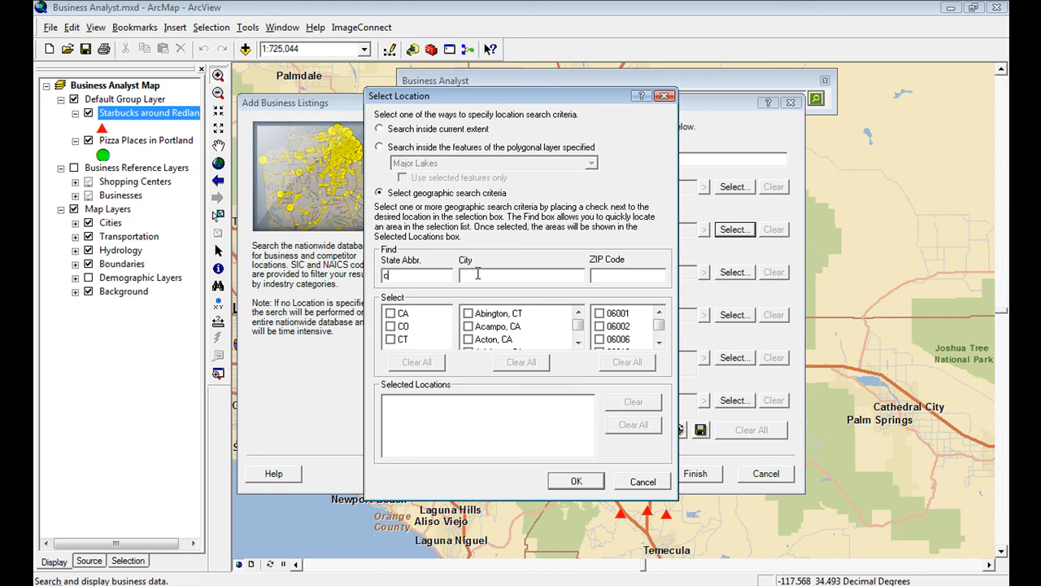
text(San d)
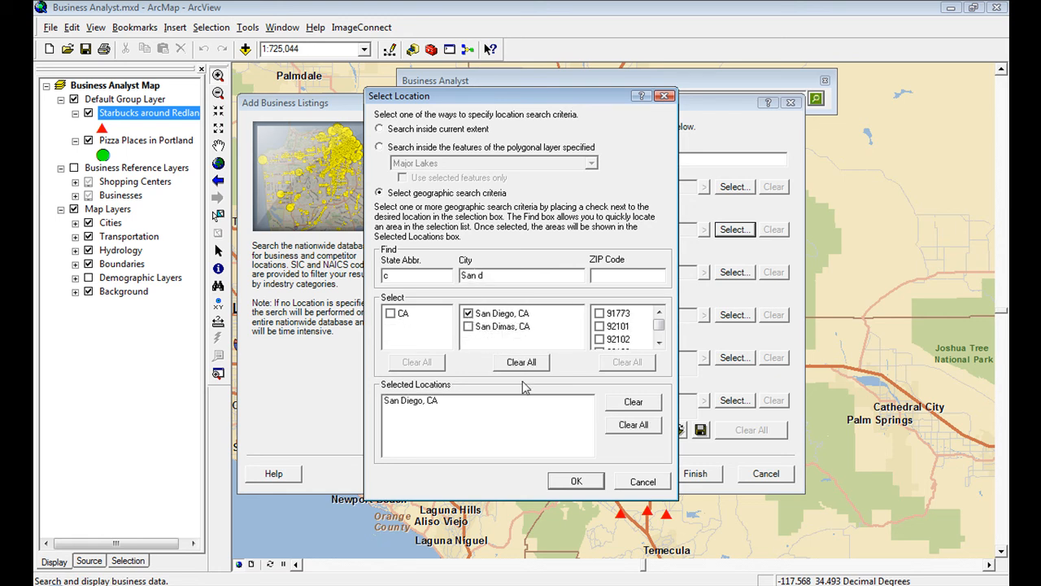
click(575, 480)
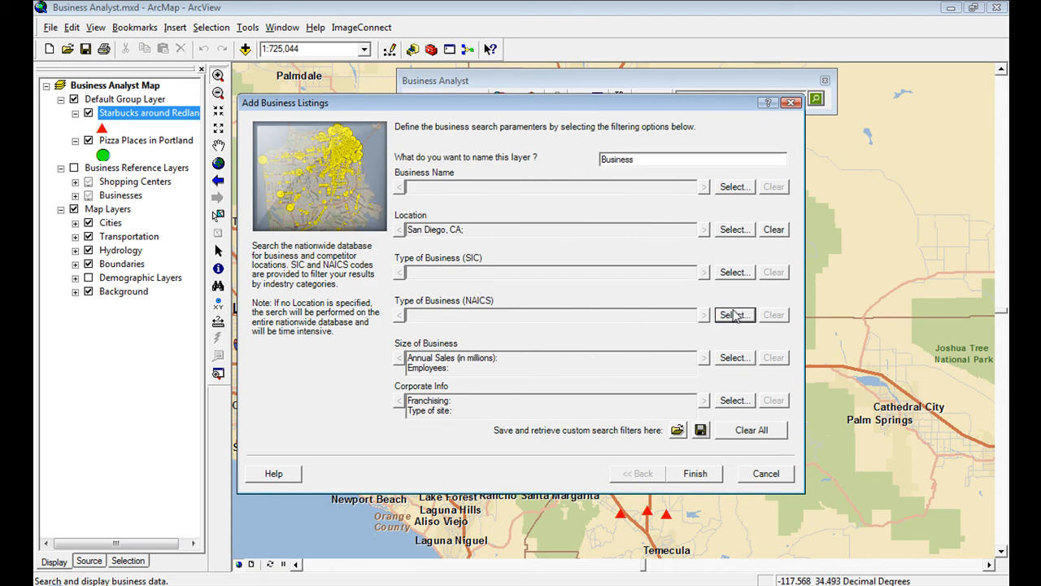
Step: Search the NAICS business types for 'coffee' and add COFFEE SHOPS
click(733, 315)
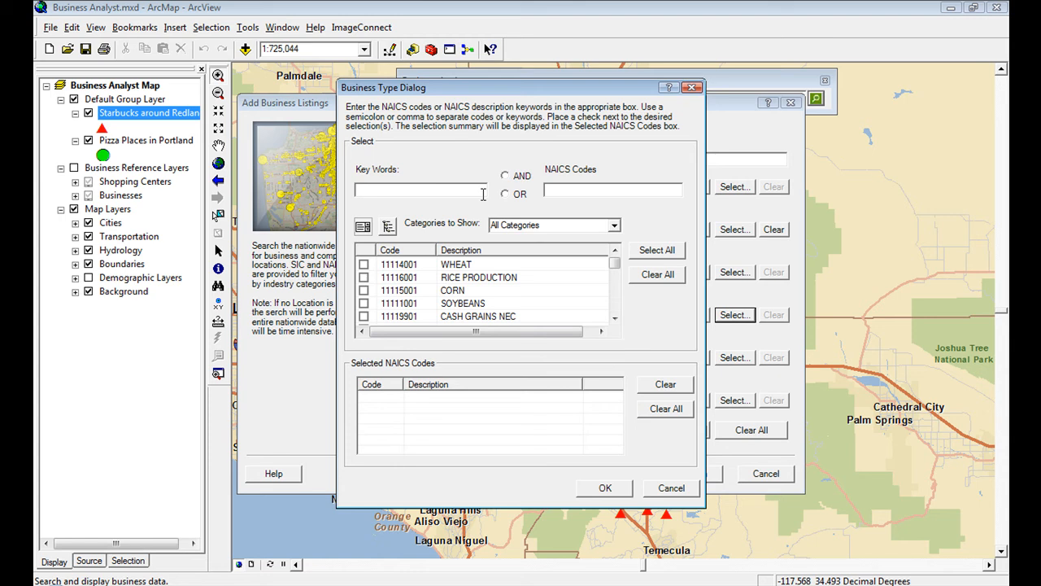
text(coffee sh)
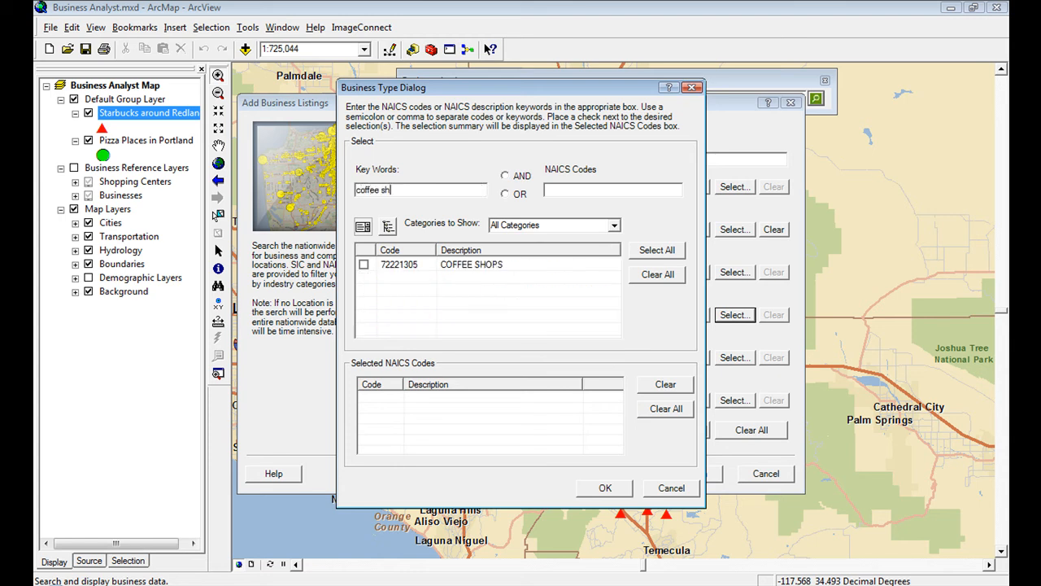
click(364, 265)
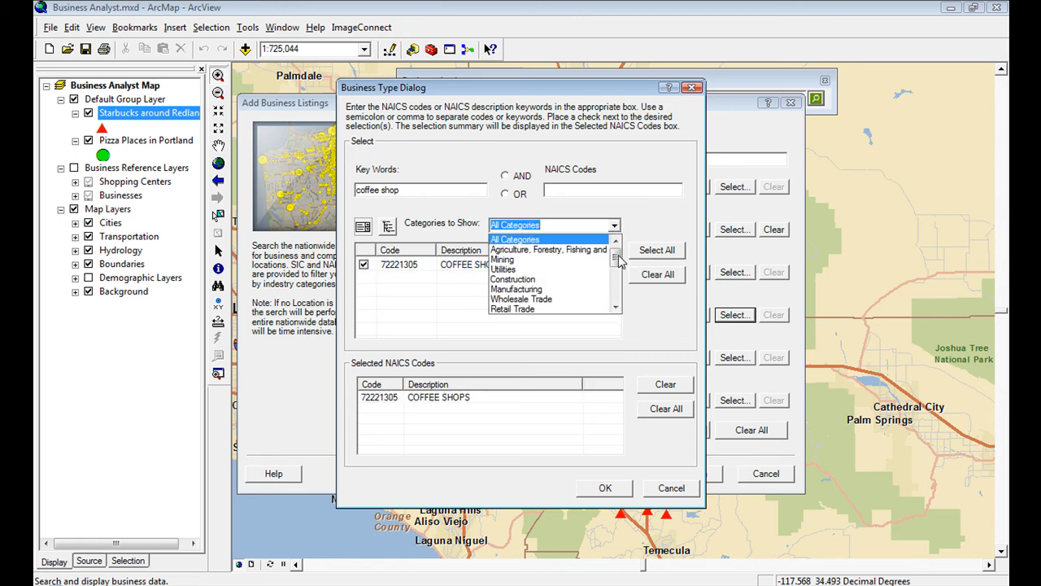
click(616, 285)
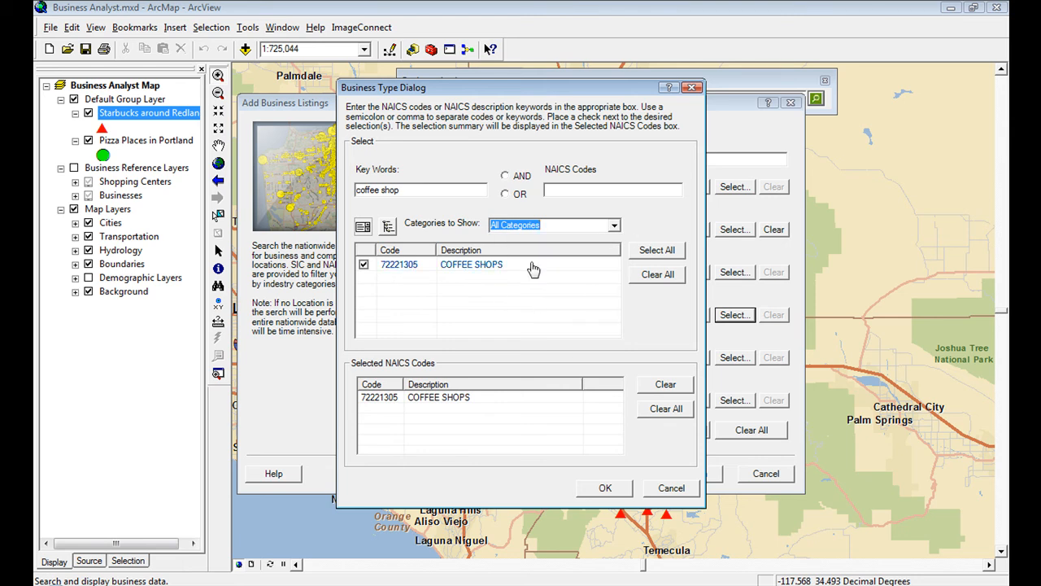
Step: Add RESTAURANTS and PIZZA to the chosen NAICS codes and confirm the three types
text(restaurants)
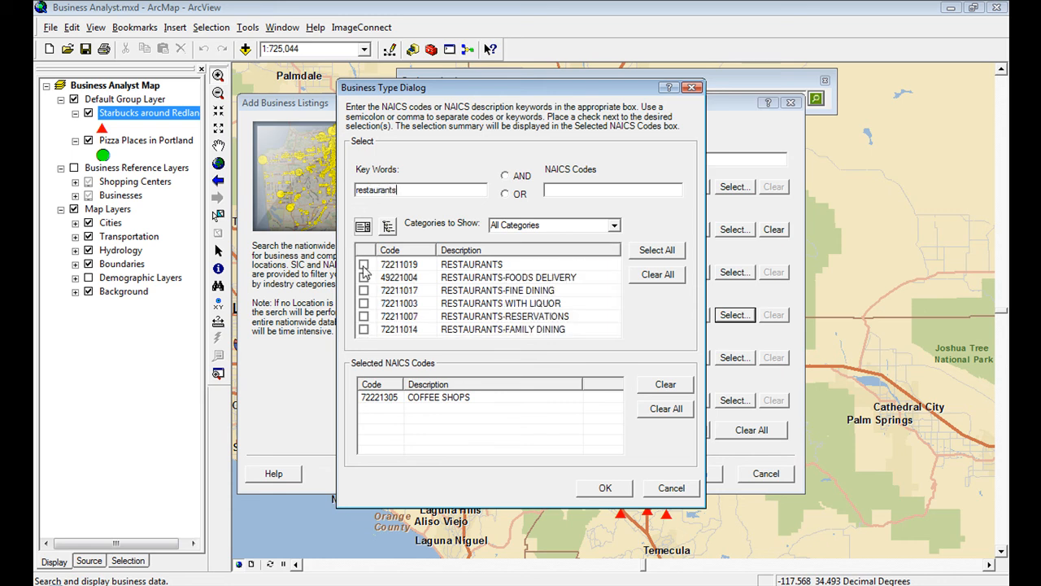
click(364, 264)
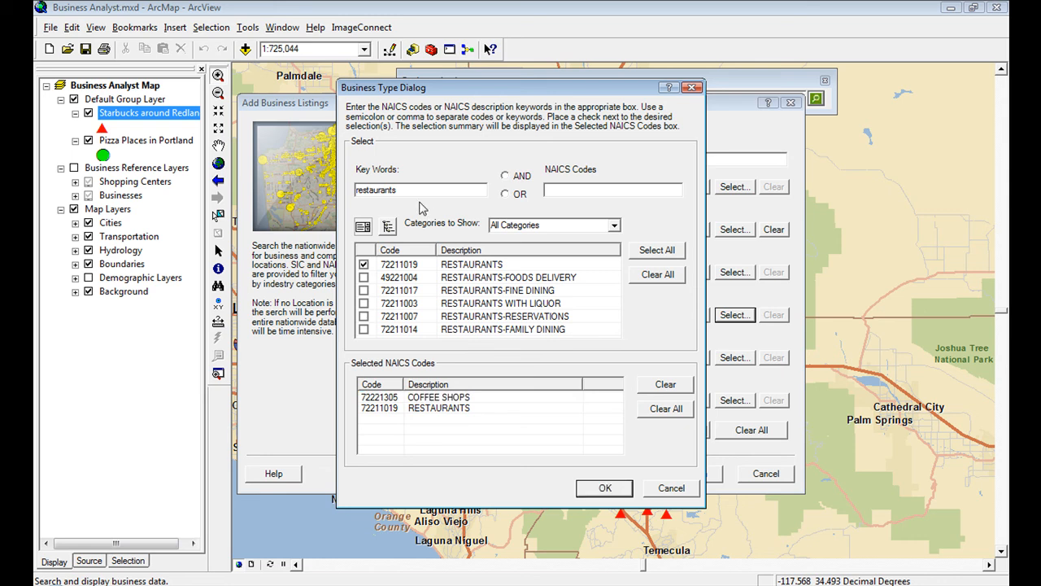
text(piz)
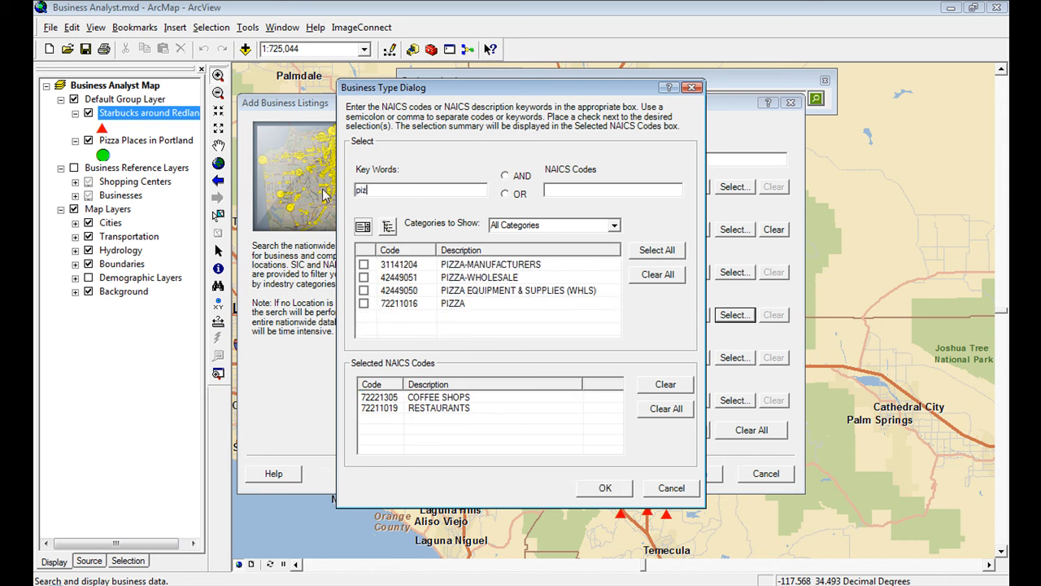
click(364, 303)
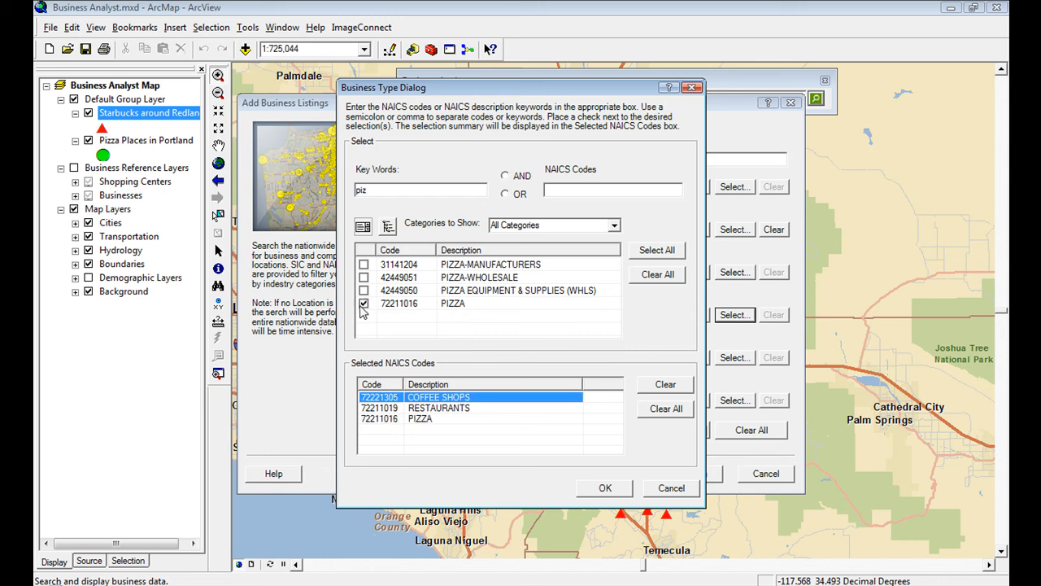
click(605, 487)
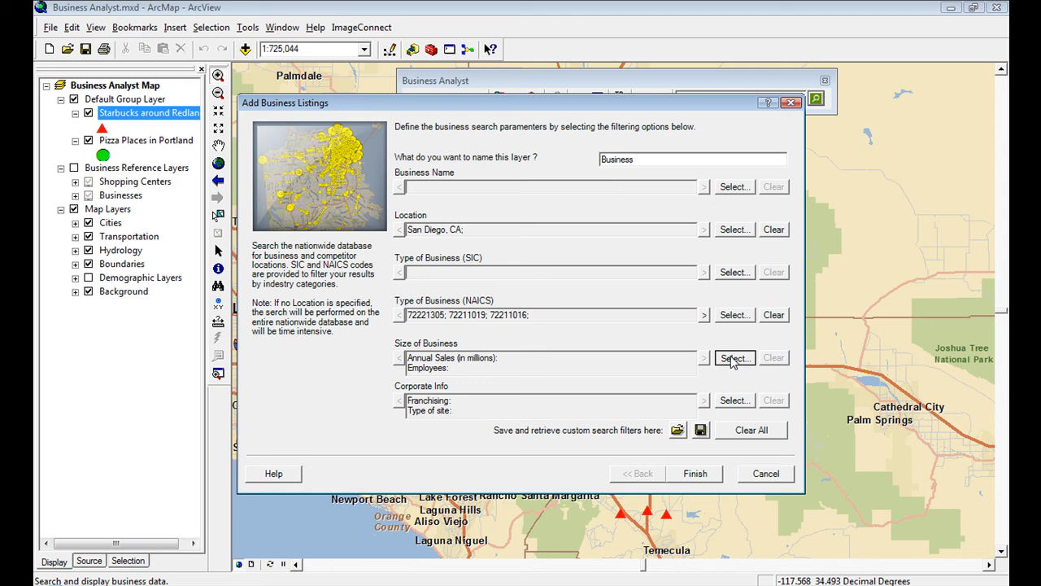
Step: Leave business size unchanged and save the search filters as 'MyBizQuery' on the Desktop
click(734, 357)
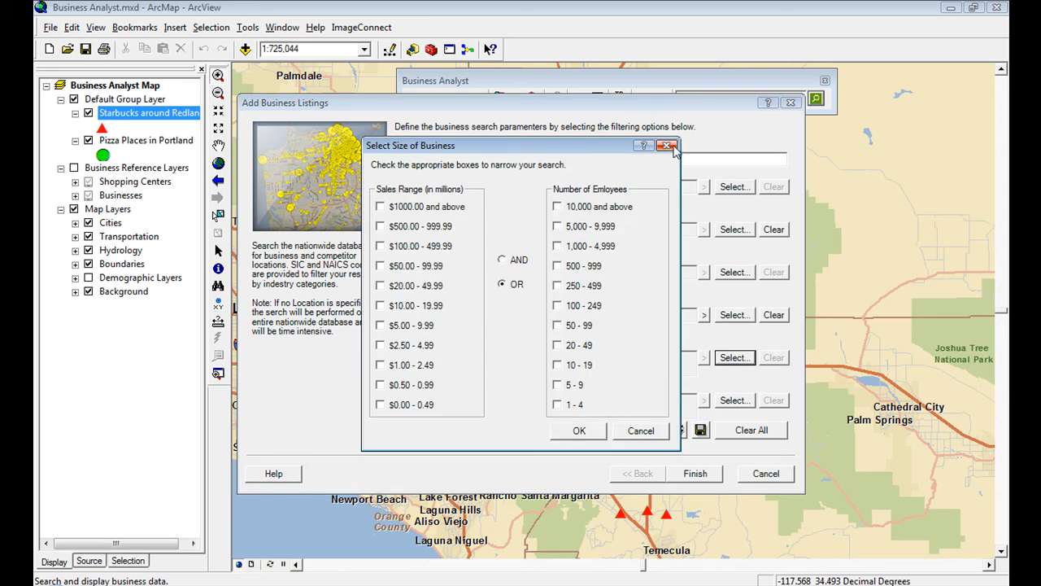
click(667, 145)
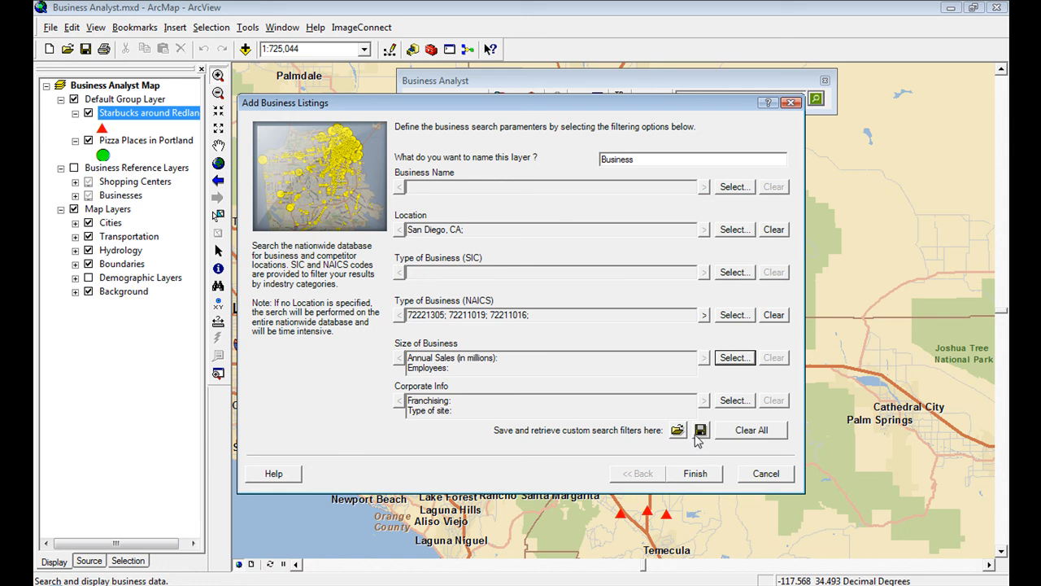
click(701, 429)
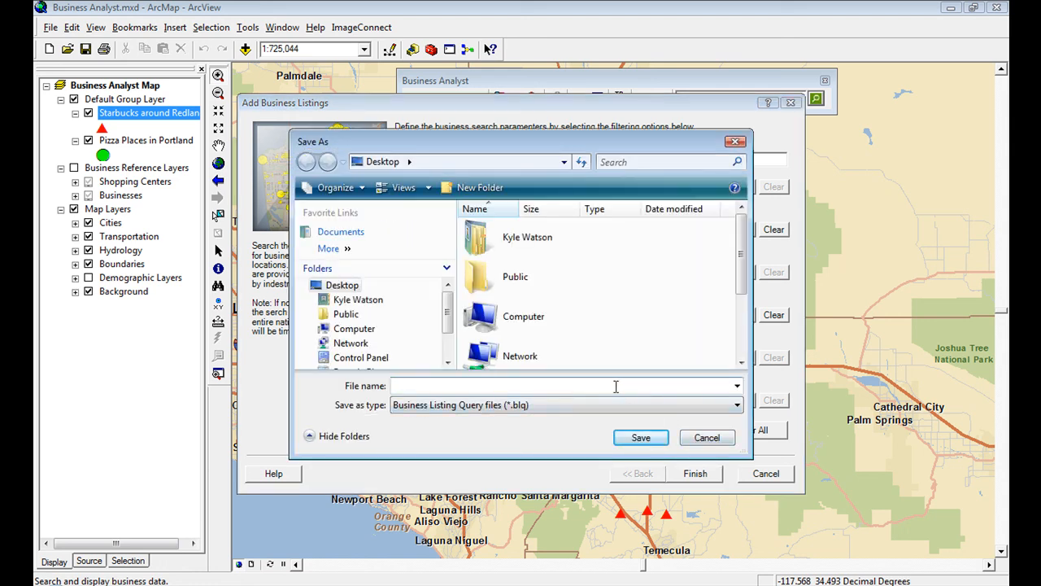
text(M)
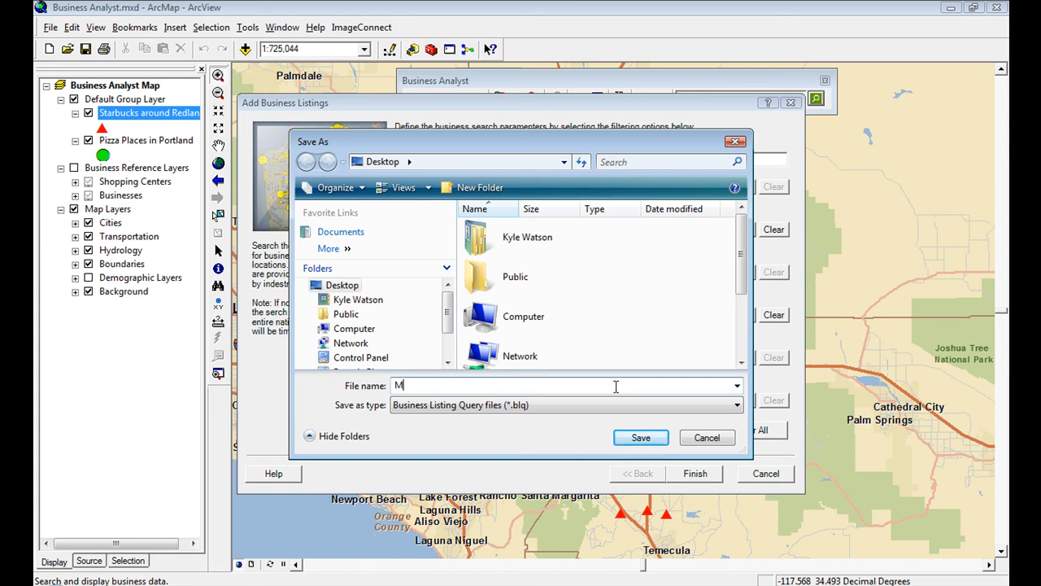
text(yBizQuery)
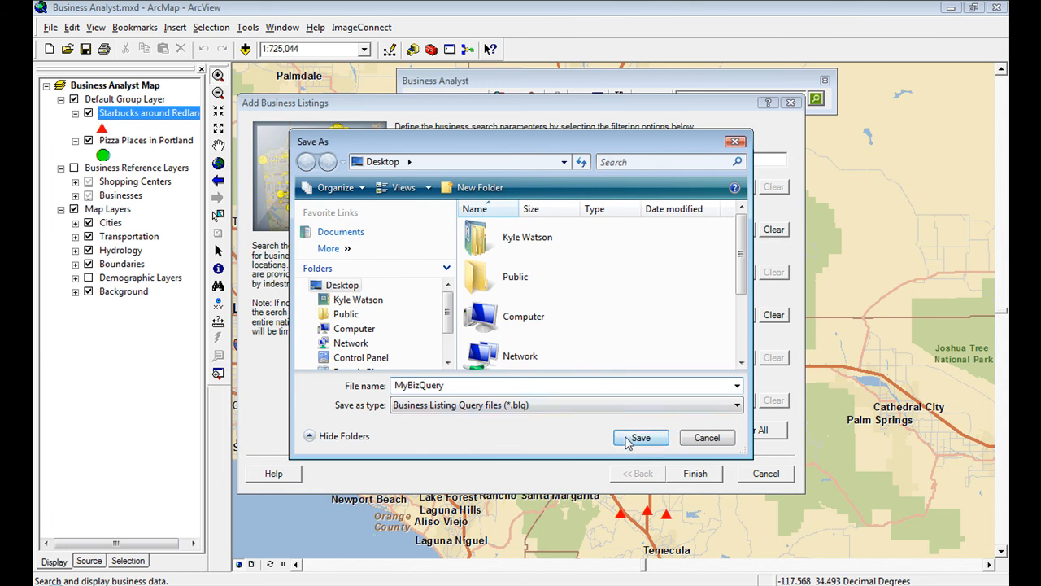
click(640, 438)
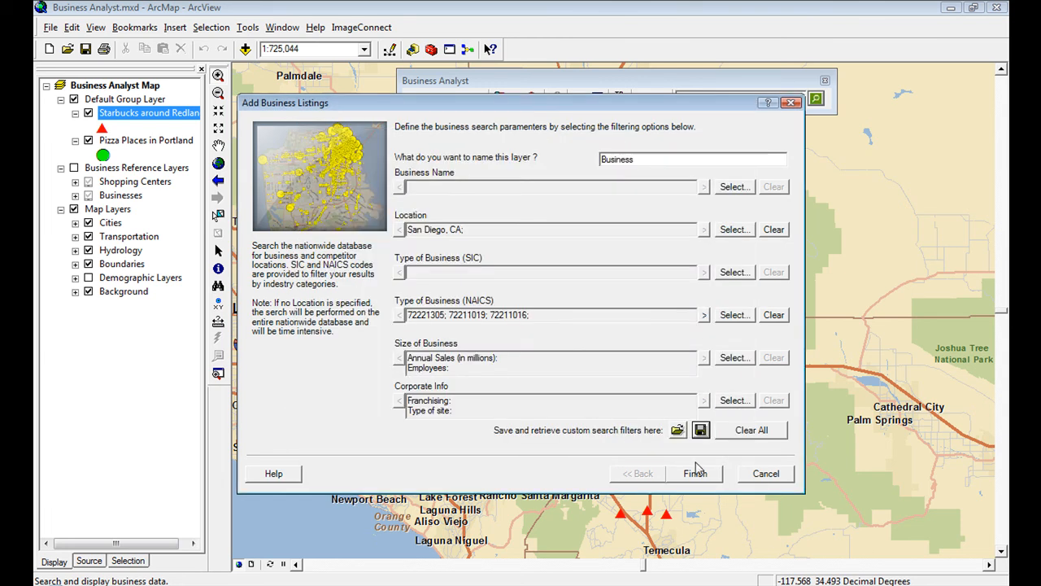
Step: Skip loading a filter file, confirm the San Diego, CA location, and finish creating the Business layer
click(678, 430)
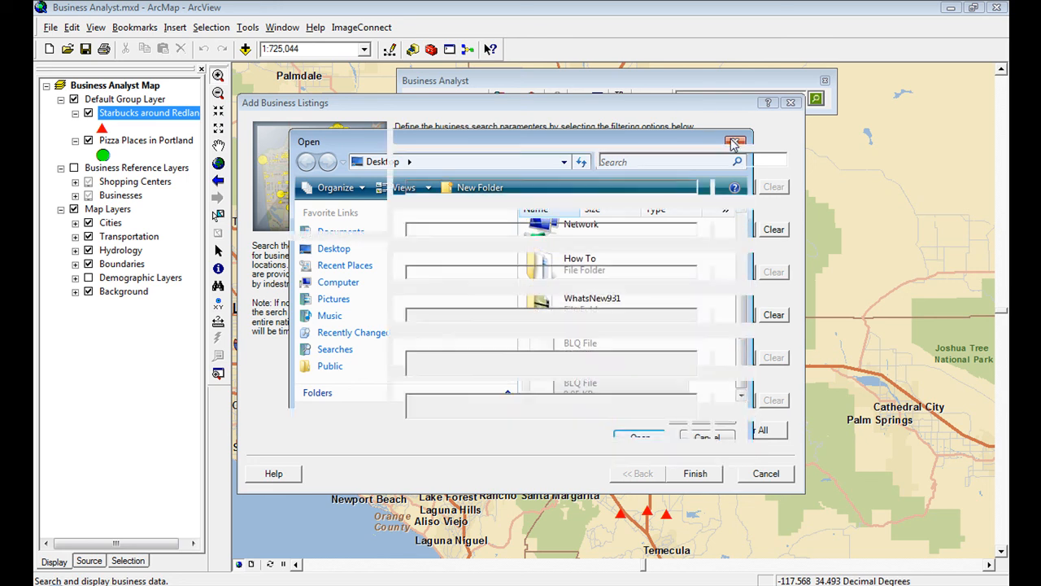
click(736, 140)
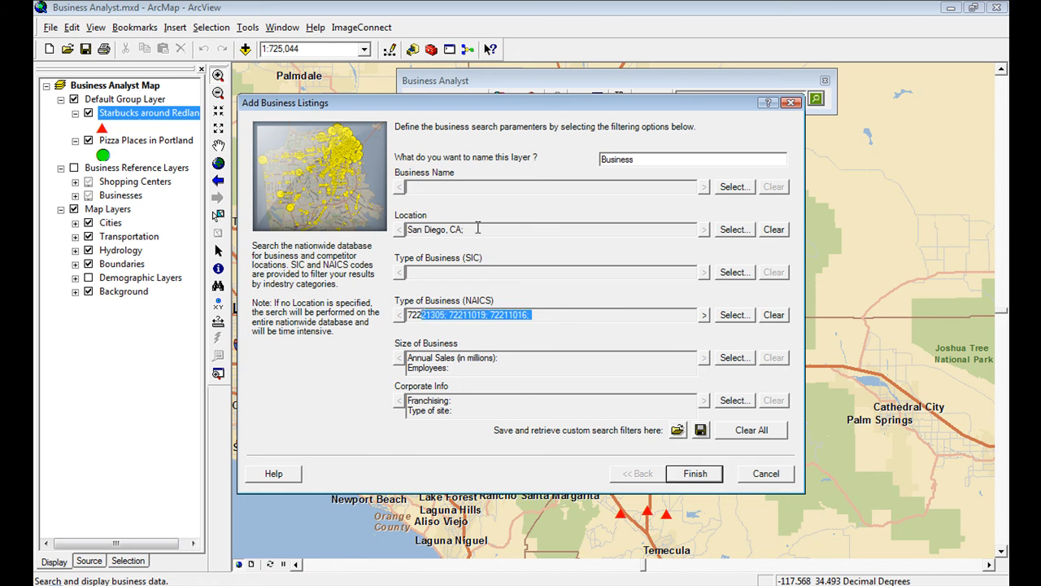
triple_click(435, 229)
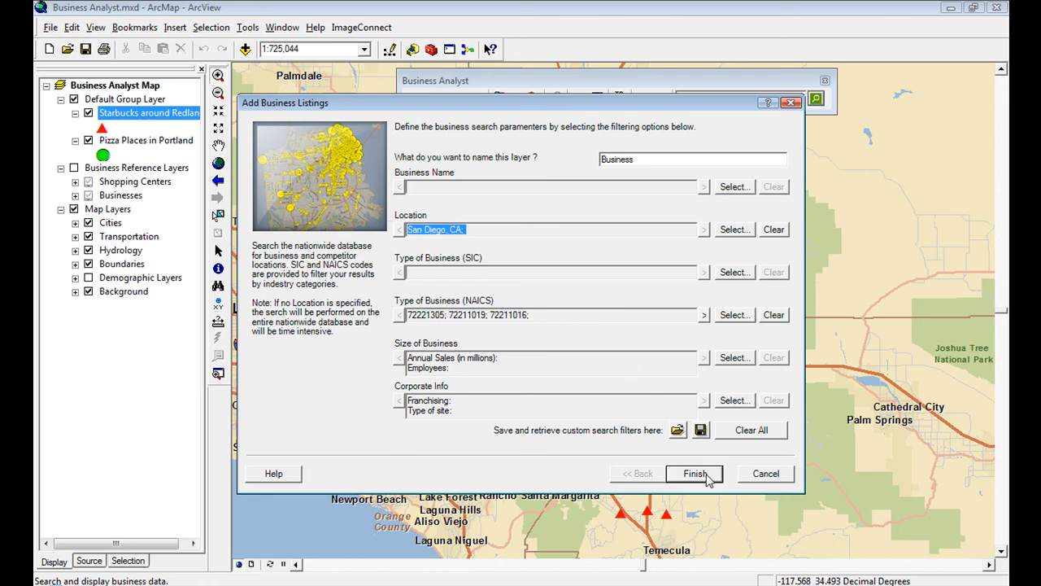
click(694, 473)
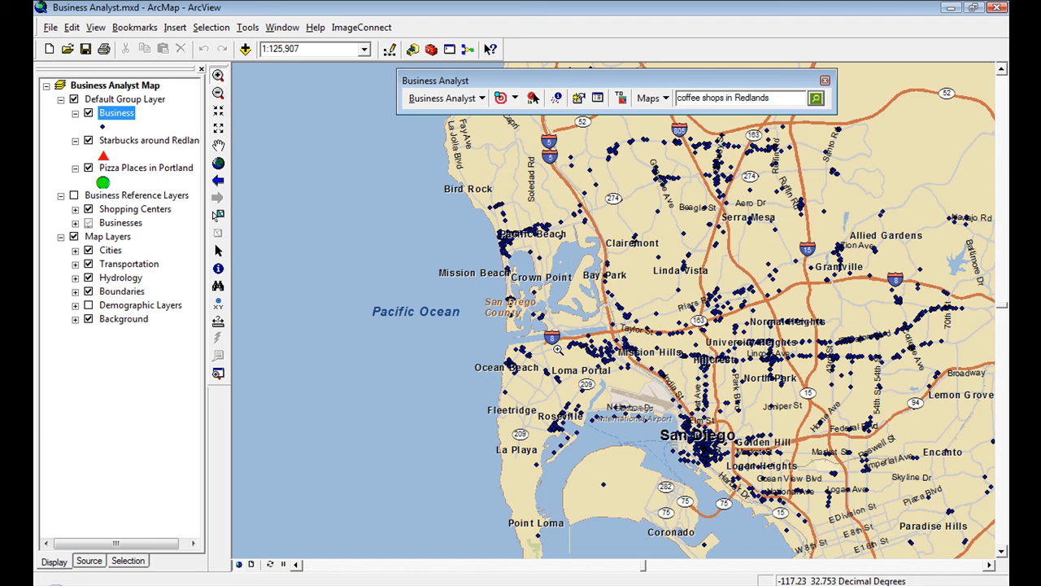
mouse_move(558, 335)
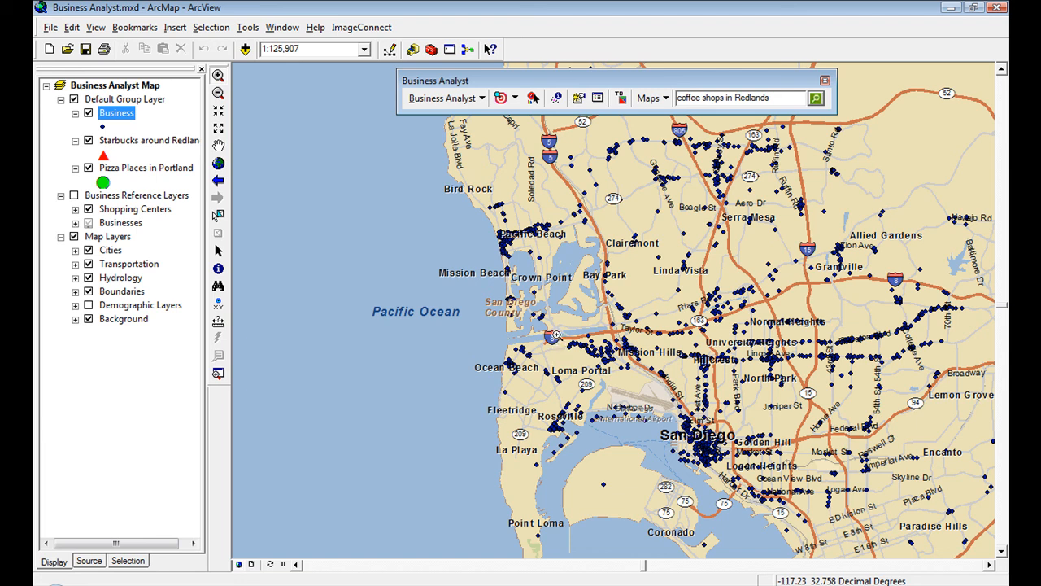